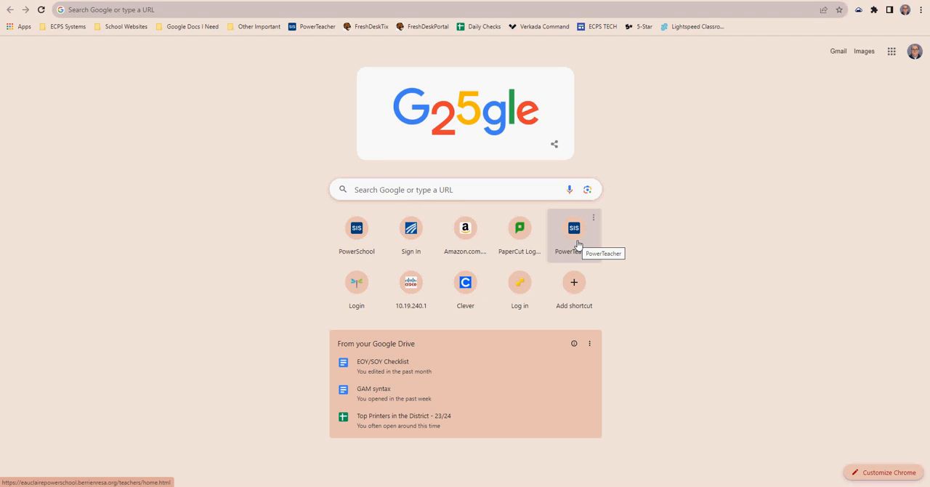
mouse_move(207, 4)
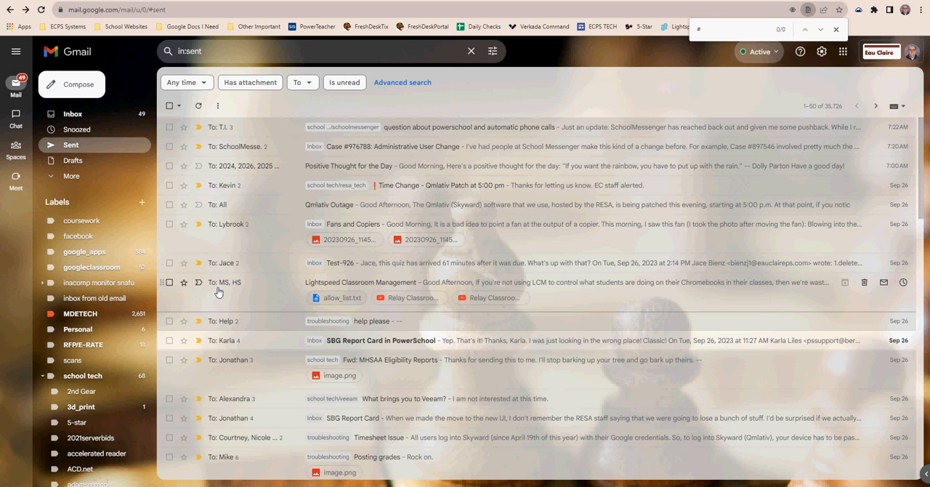
mouse_move(340, 300)
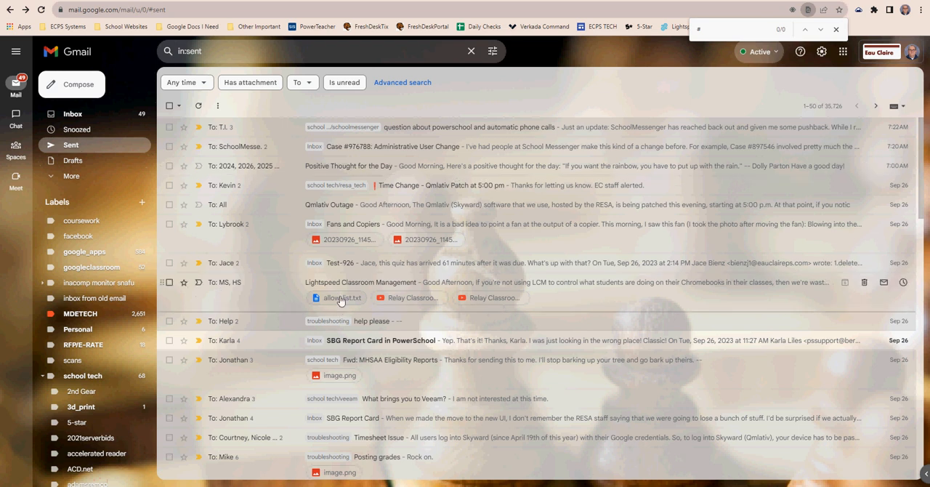
Step: Preview the allow_list.txt email attachment and select its whole list of site domains
left_click(336, 298)
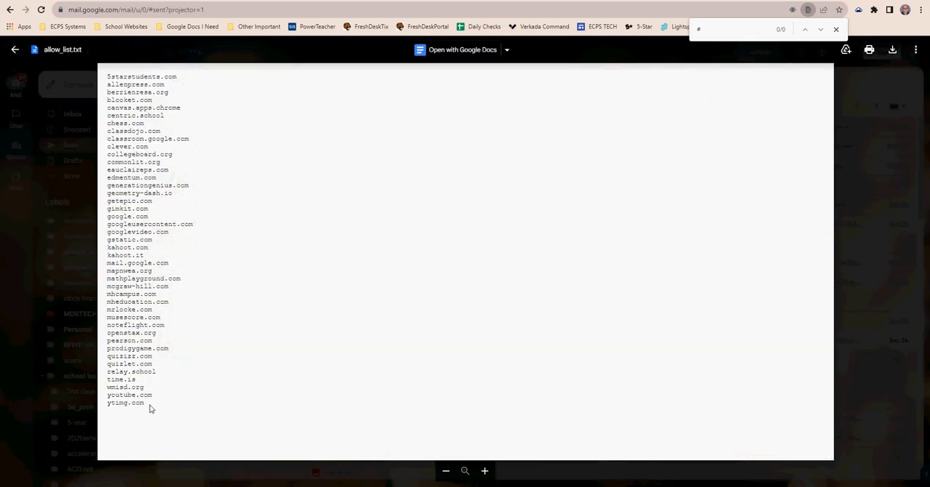
key("ctrl+a")
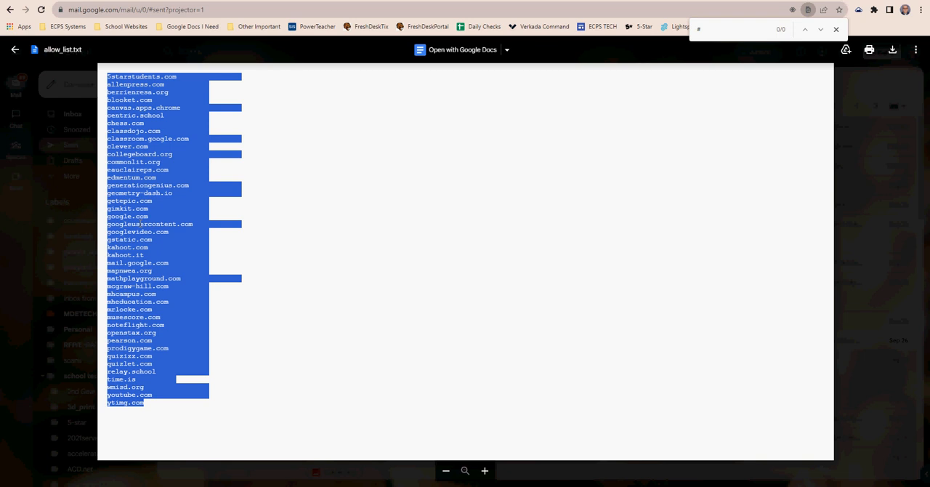
mouse_move(870, 91)
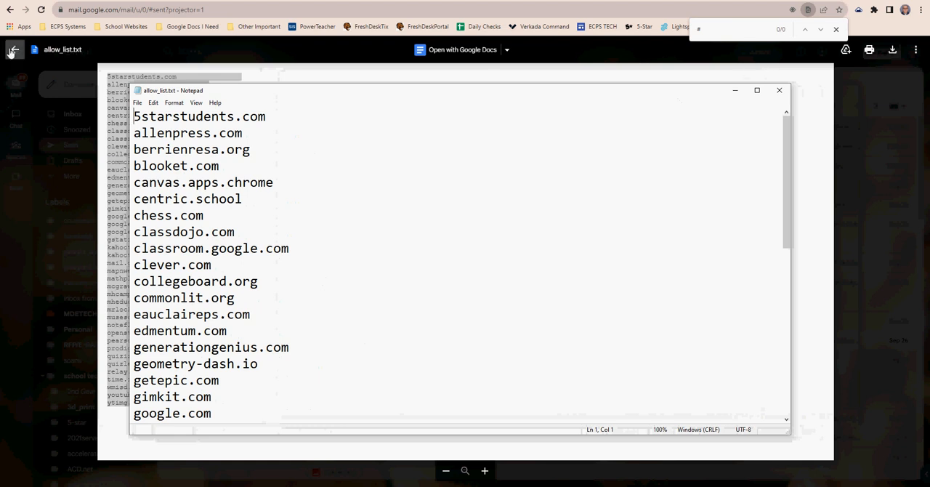
mouse_move(15, 49)
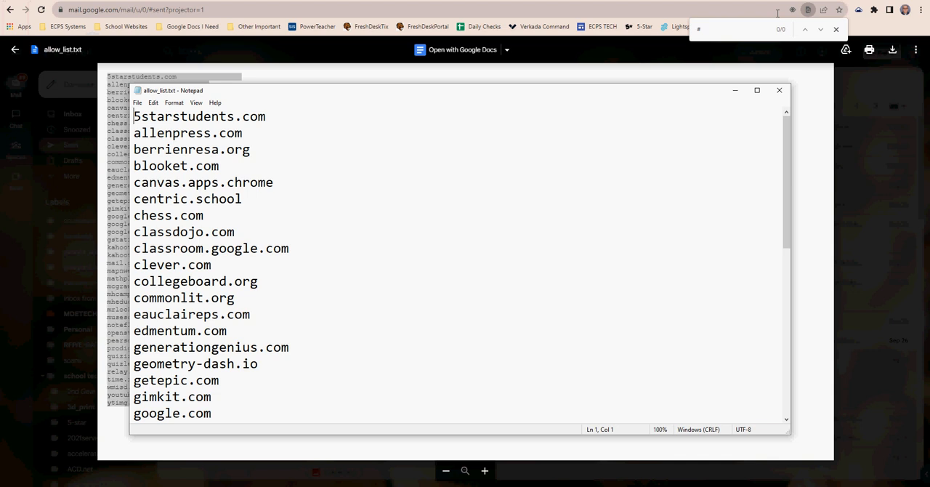
Step: Open the allow_list.txt domain list in Notepad
double_click(194, 281)
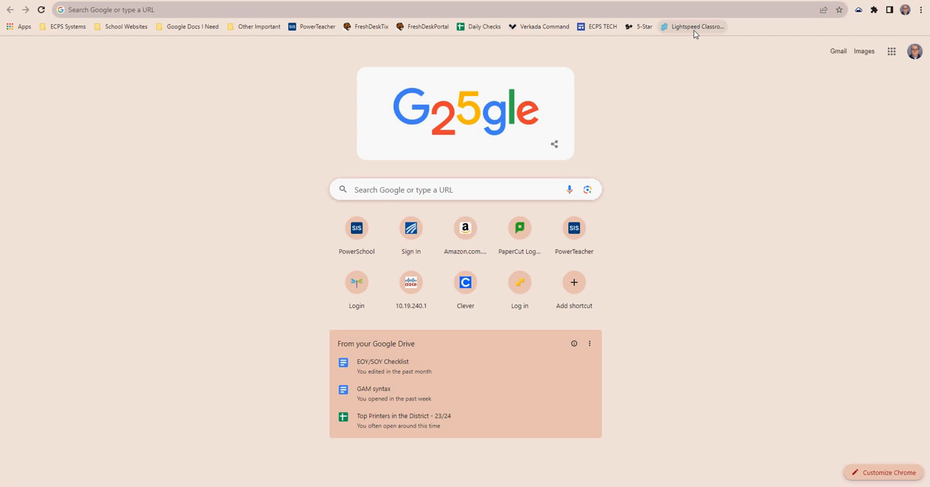
Step: Sign into Lightspeed with the school Google account and go to classroom.lightspeedsystems.app
left_click(692, 27)
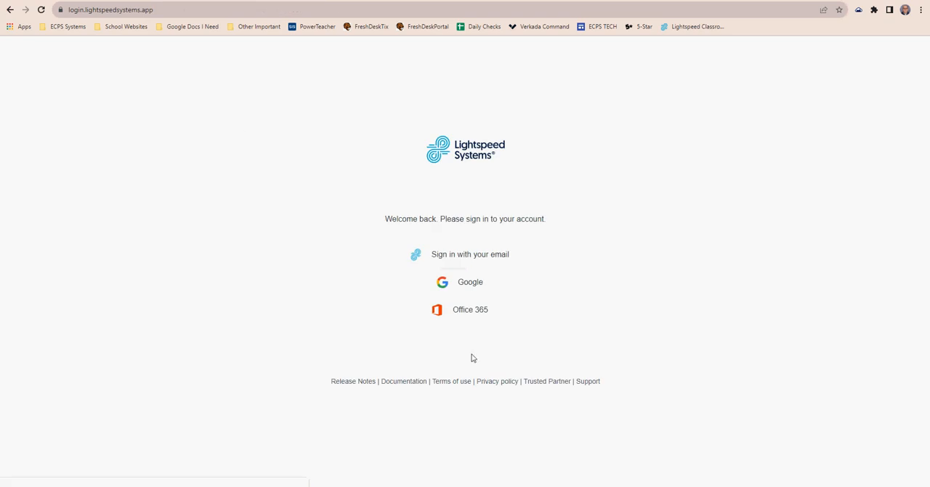
left_click(471, 282)
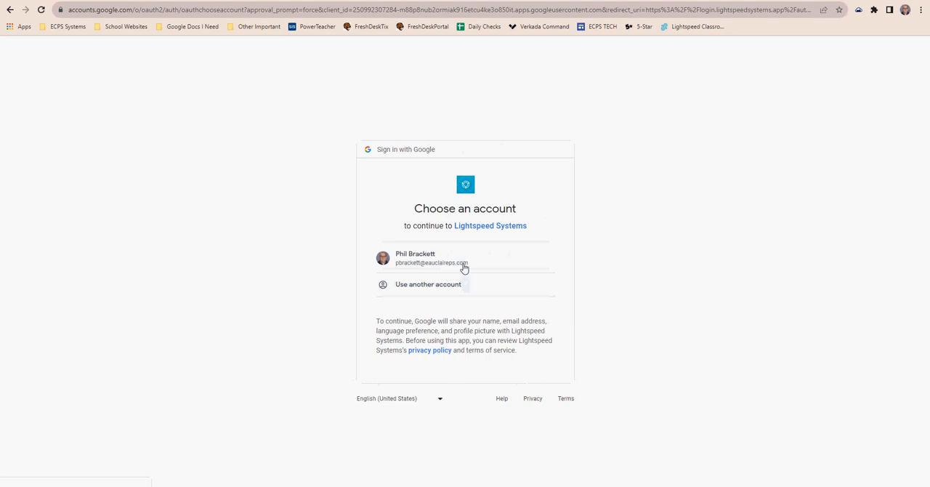
left_click(465, 258)
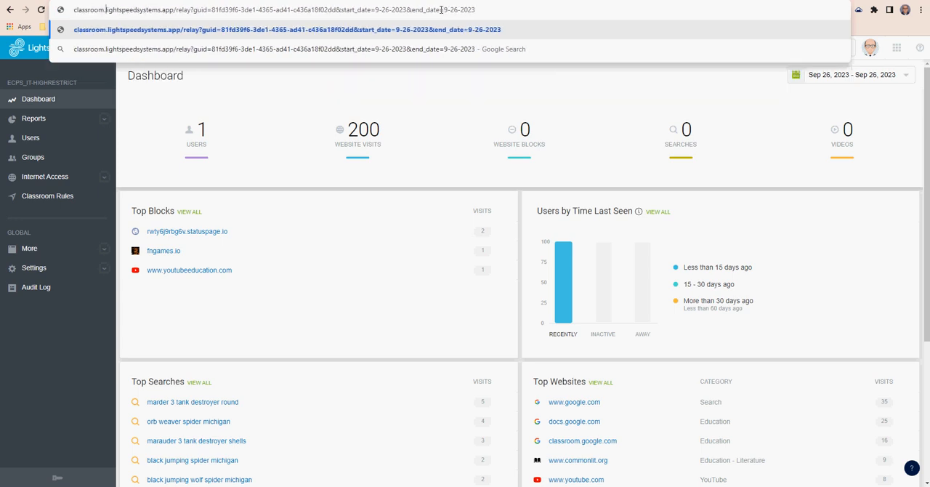
type("classroom.lightspeedsystems.app/my-classes")
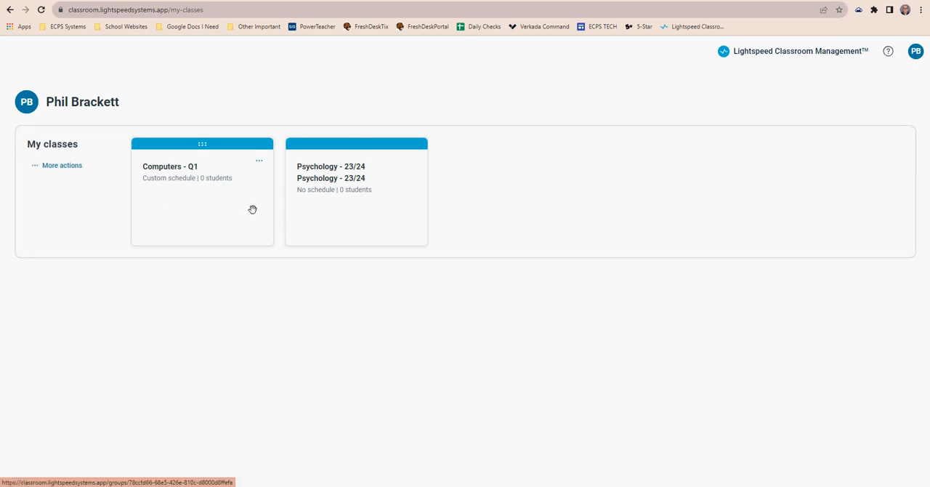
mouse_move(292, 222)
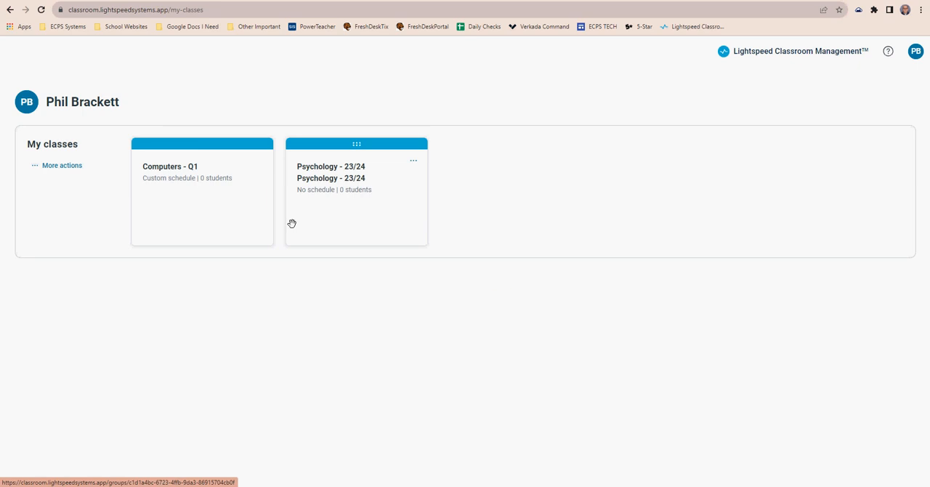
Step: Open the Computers - Q1 class card and scroll its offline student roster
left_click(202, 196)
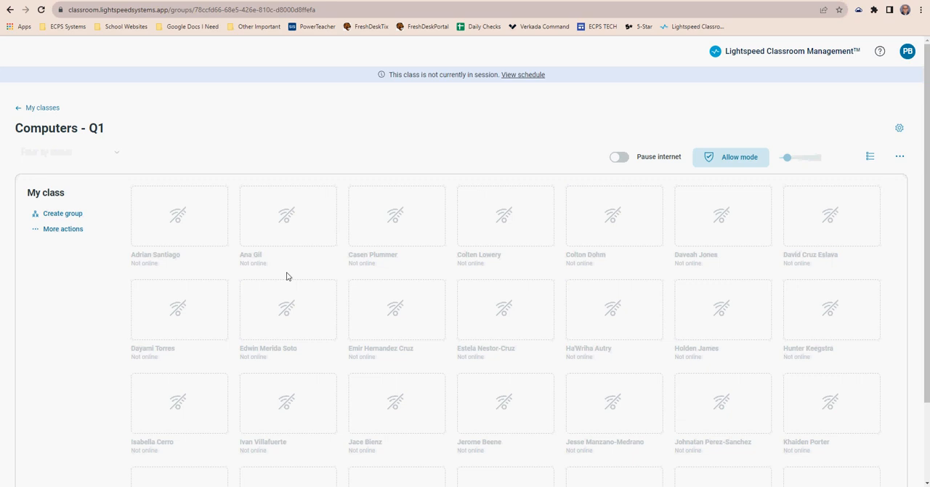
mouse_move(465, 283)
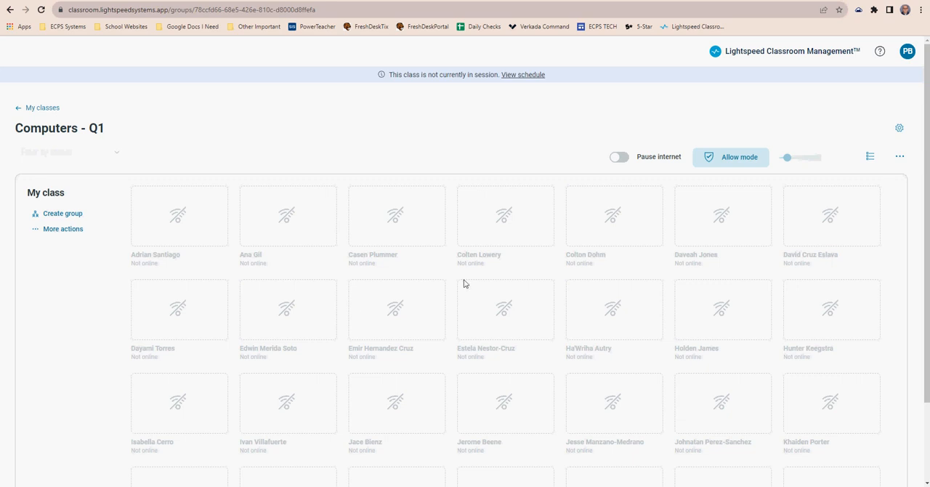
scroll("down", 3)
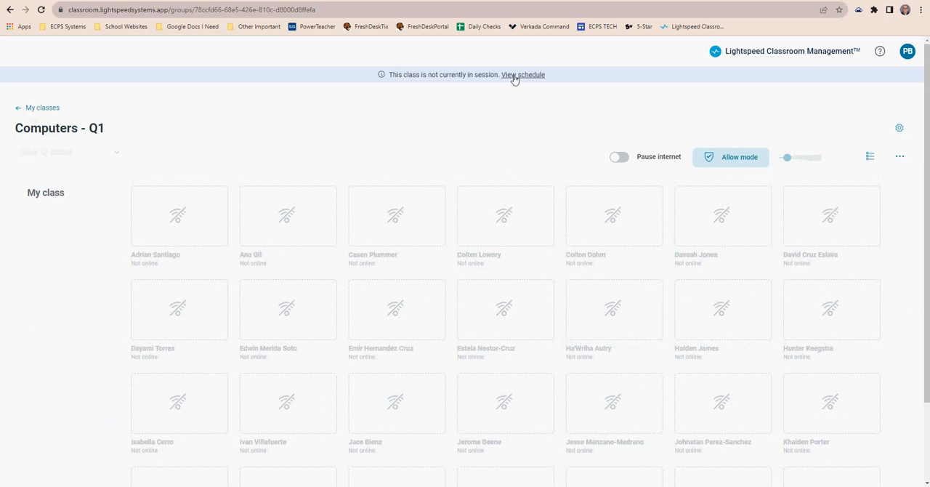
left_click(899, 128)
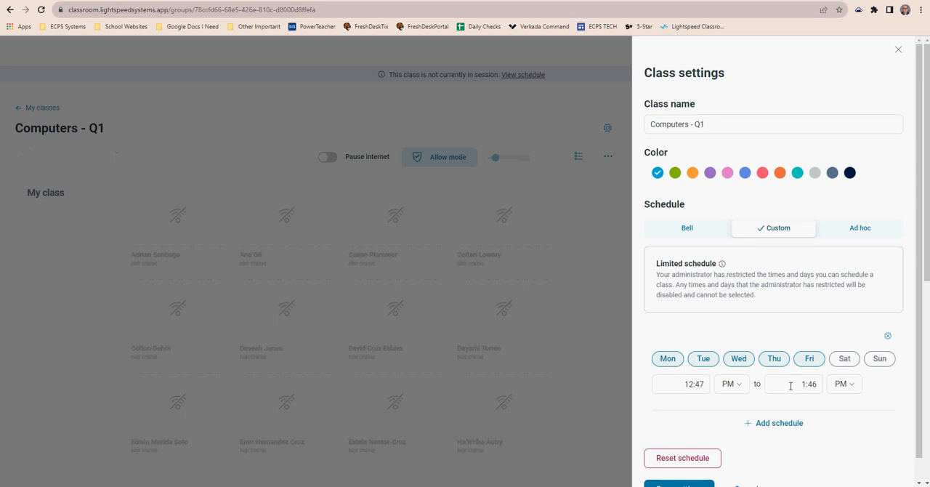
left_click(898, 50)
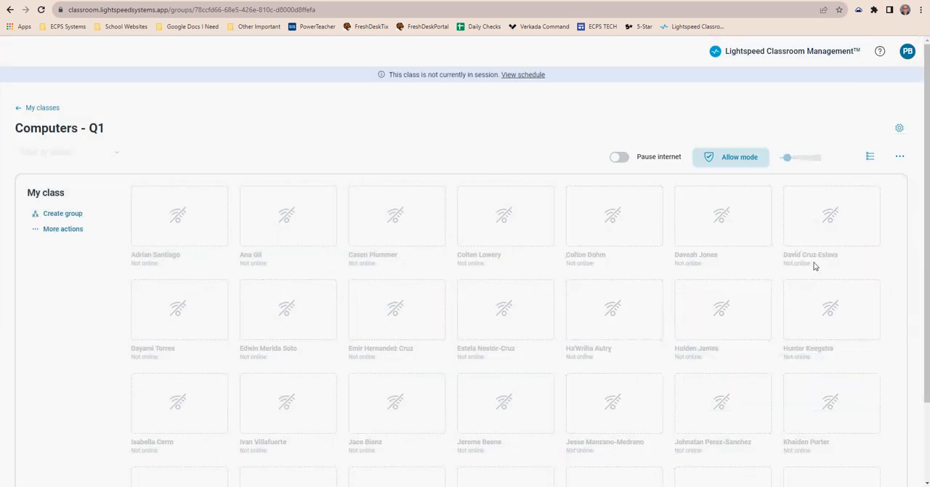
mouse_move(731, 157)
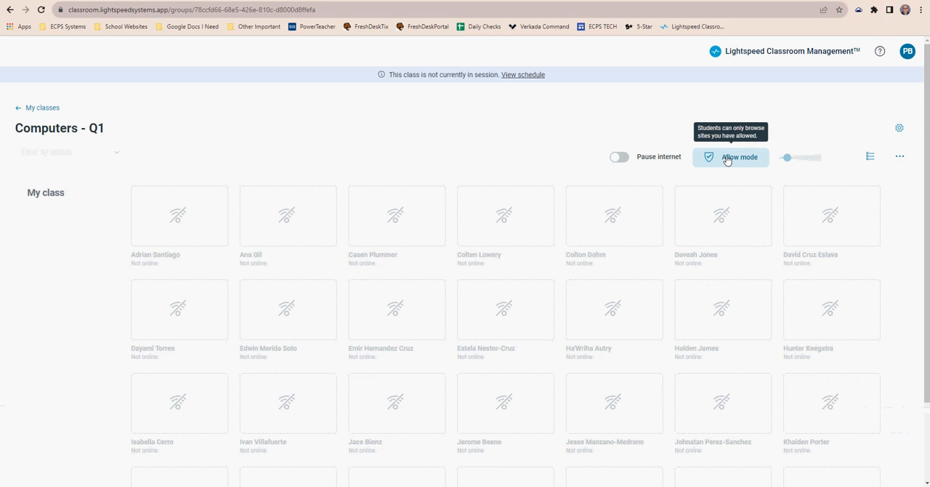
Step: Turn Web Rules off for Computers - Q1, then reopen the Web Rules panel
left_click(739, 157)
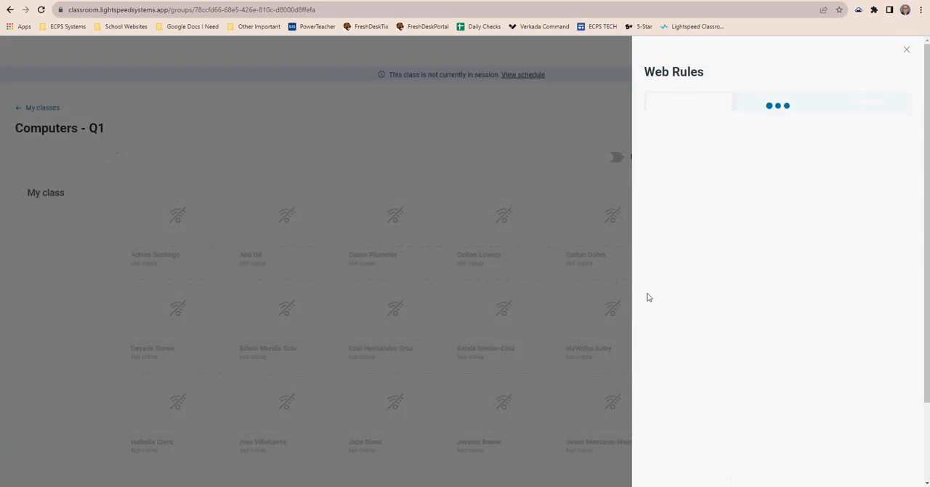
left_click(906, 50)
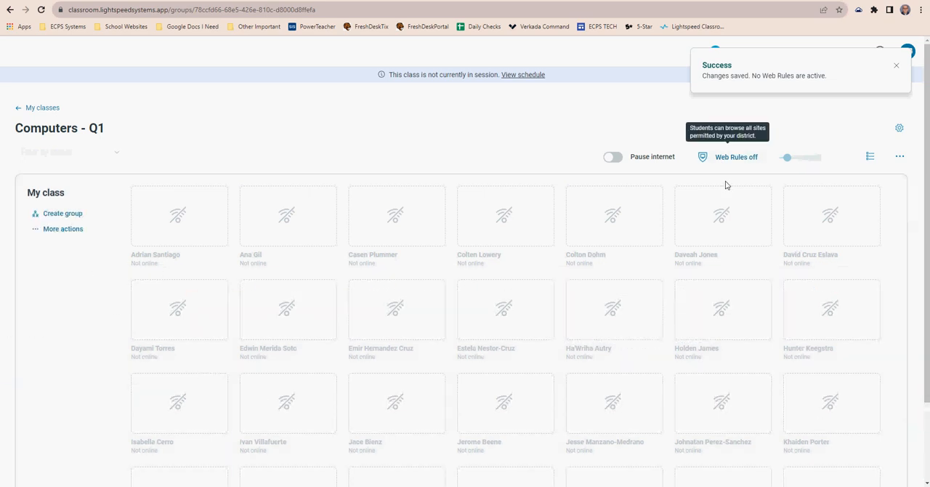
left_click(736, 157)
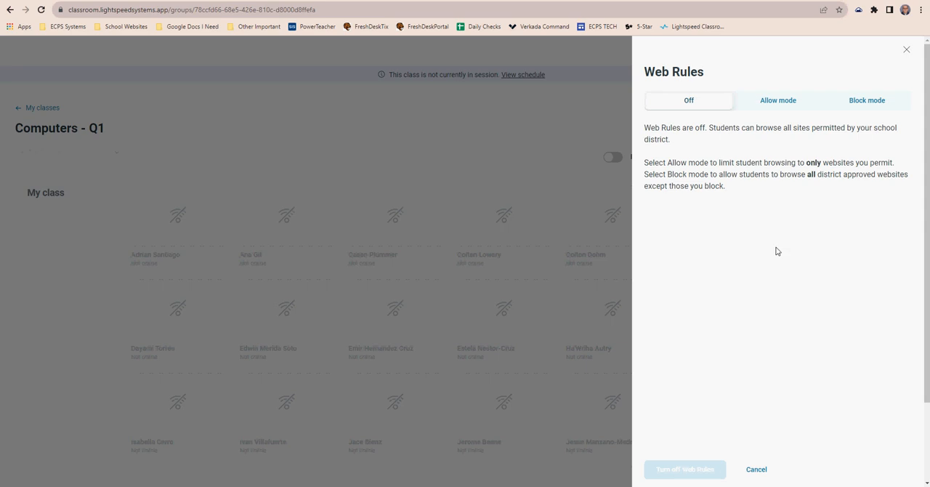
mouse_move(867, 101)
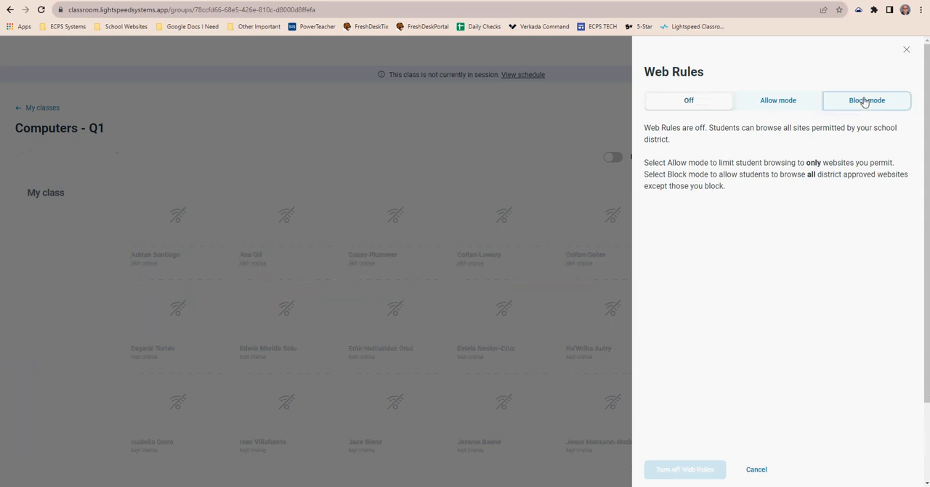
Step: Set Computers - Q1 Web Rules to Block mode, which has no saved lists
left_click(866, 100)
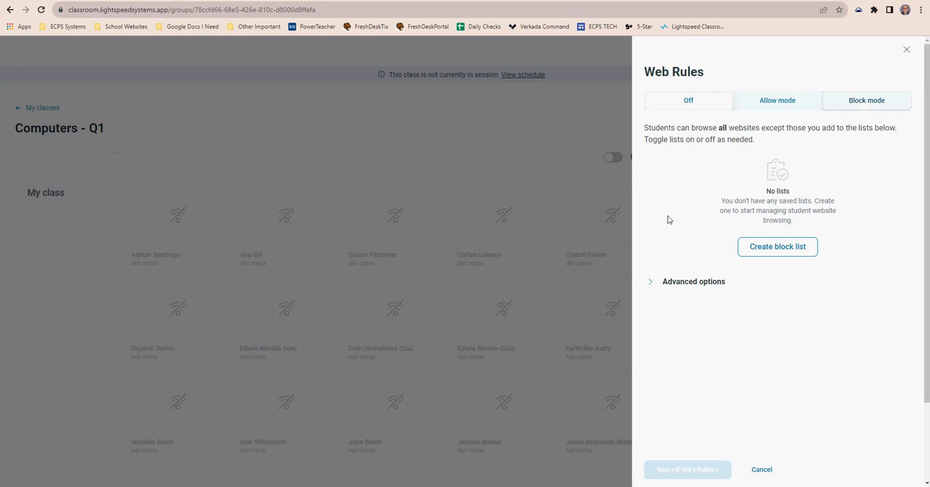
mouse_move(680, 246)
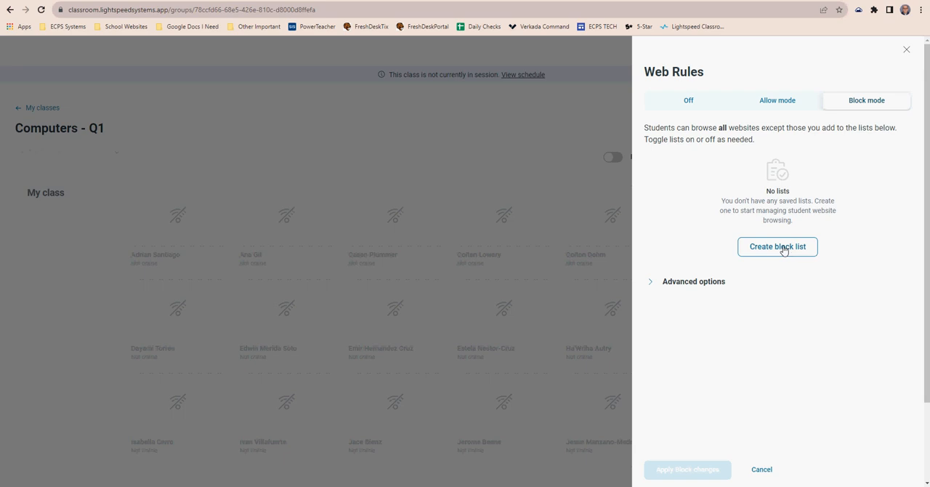
mouse_move(821, 291)
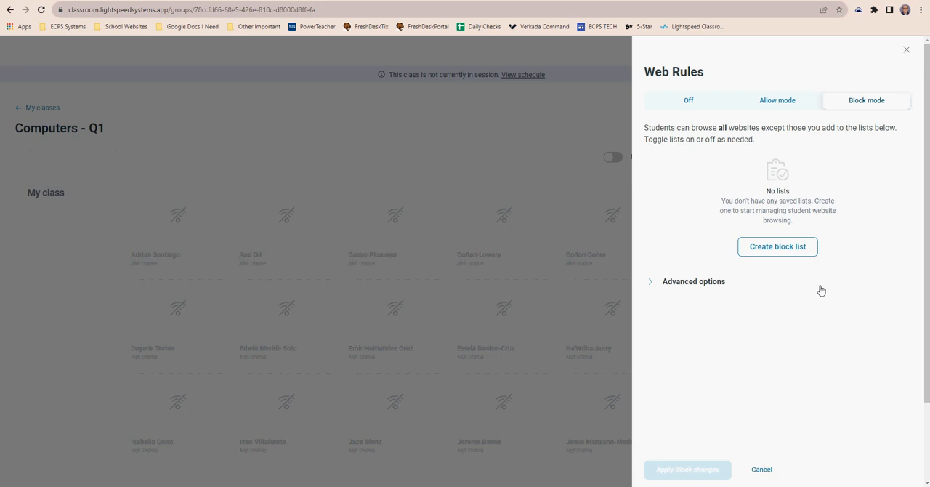
mouse_move(797, 228)
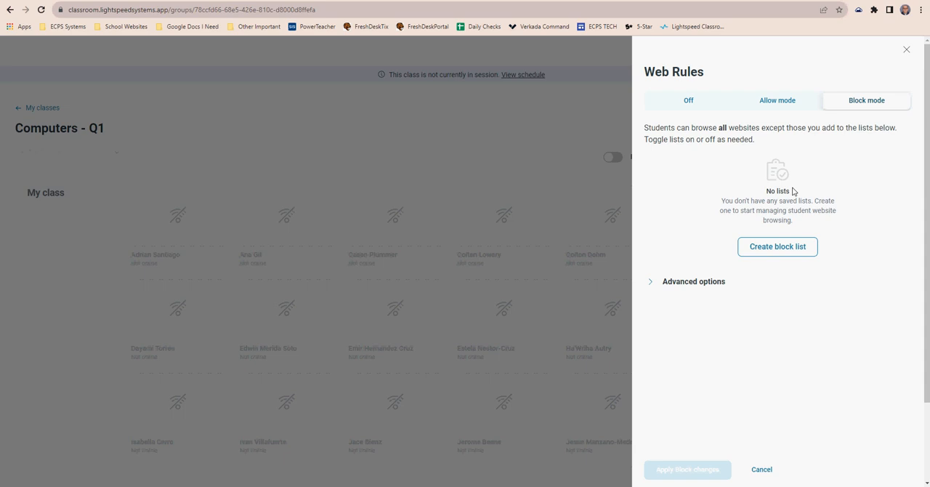
mouse_move(791, 114)
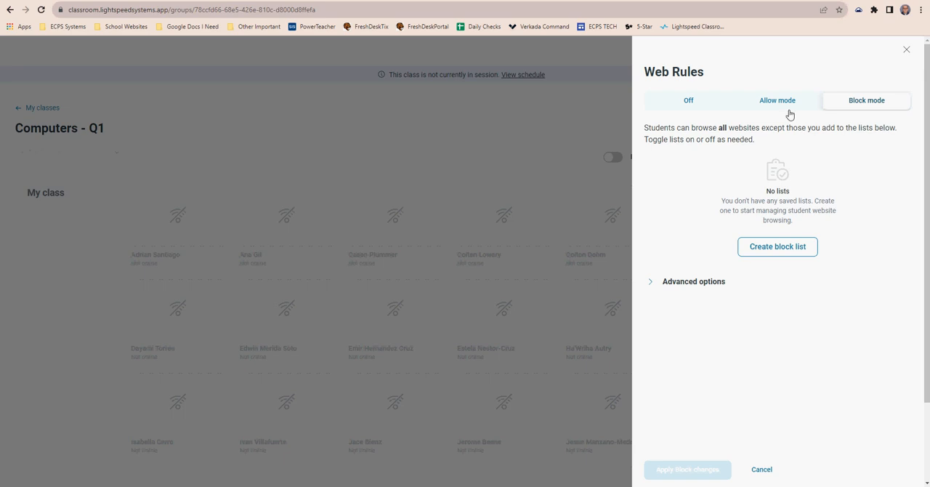
Step: Switch to Allow mode, delete Brackett's old allow list, and create 'My new allow list'
left_click(776, 100)
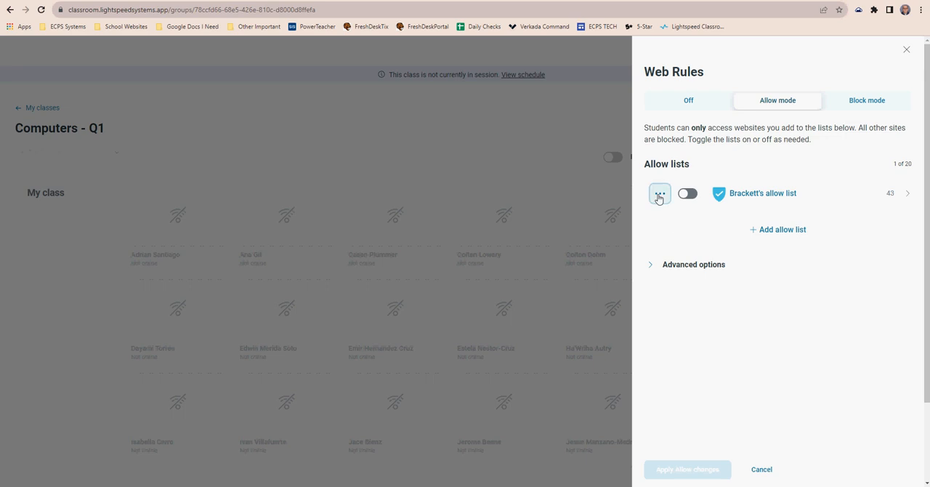
left_click(660, 193)
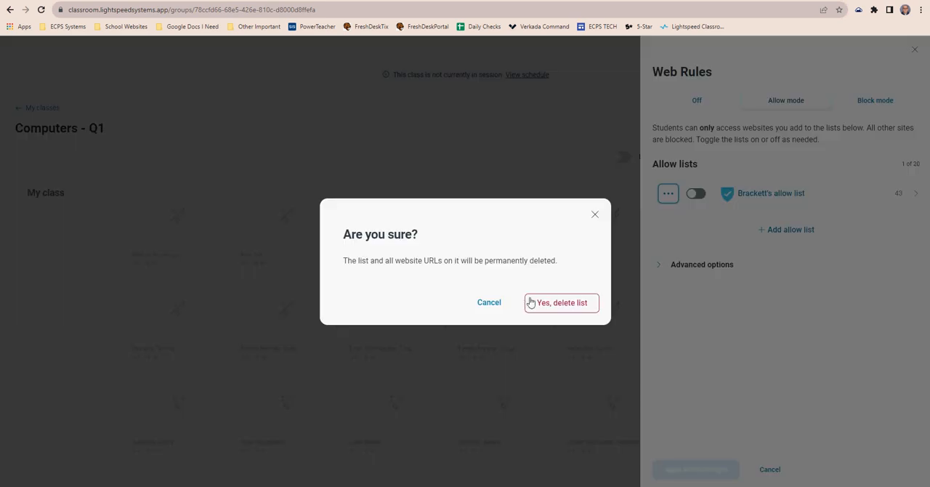
left_click(561, 303)
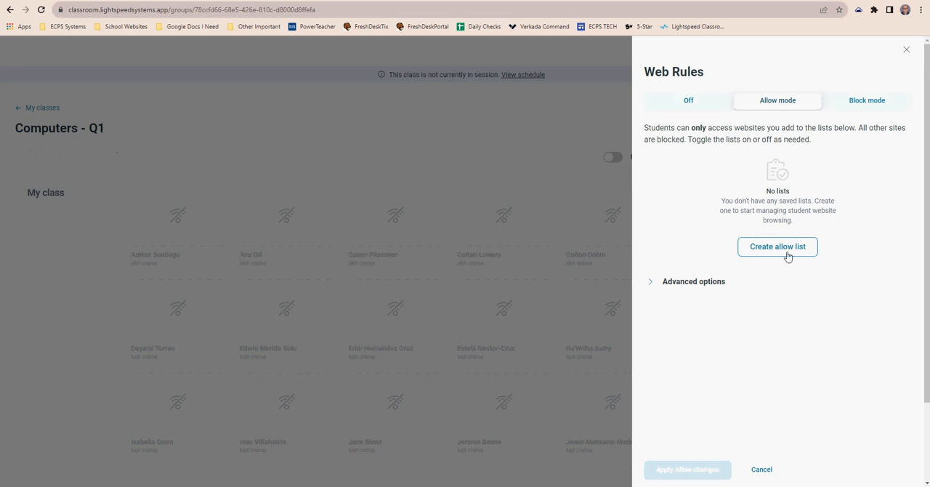
left_click(777, 246)
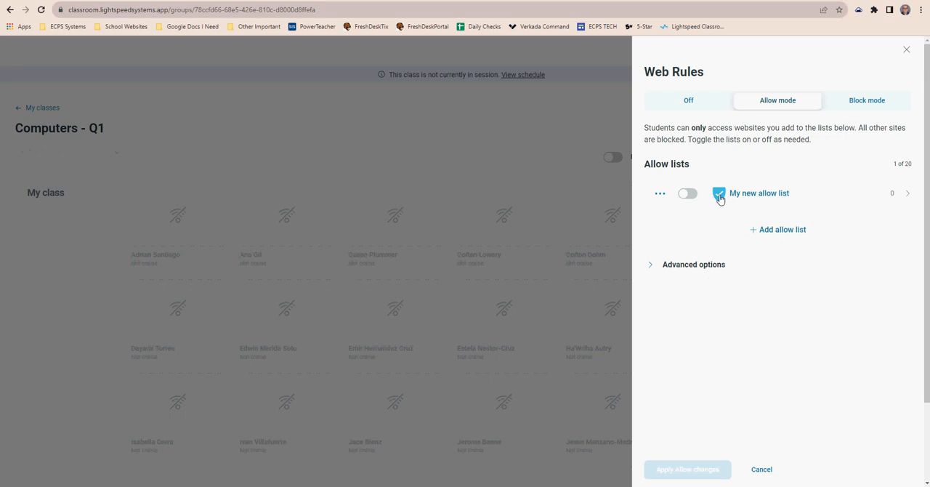
left_click(660, 193)
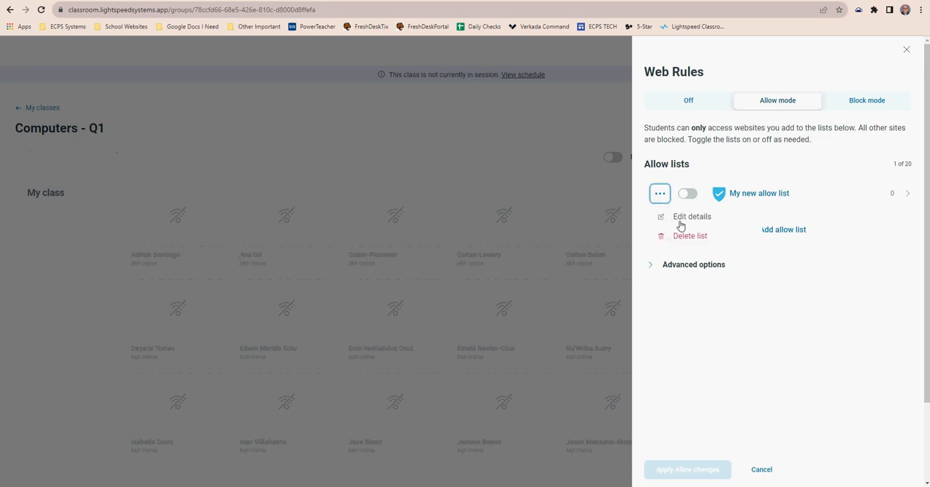
Step: Rename the new list to 'Brackett's Allow List' with an orange colour and save
left_click(691, 216)
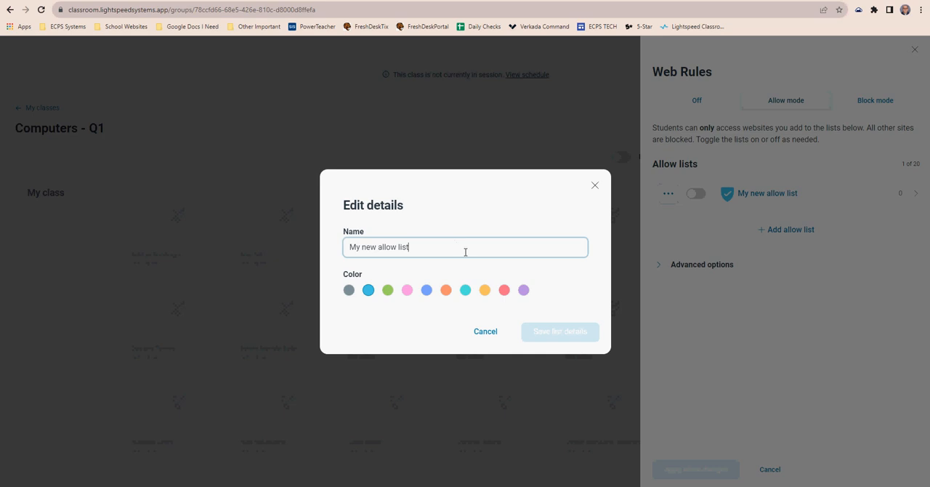
type("Bracket")
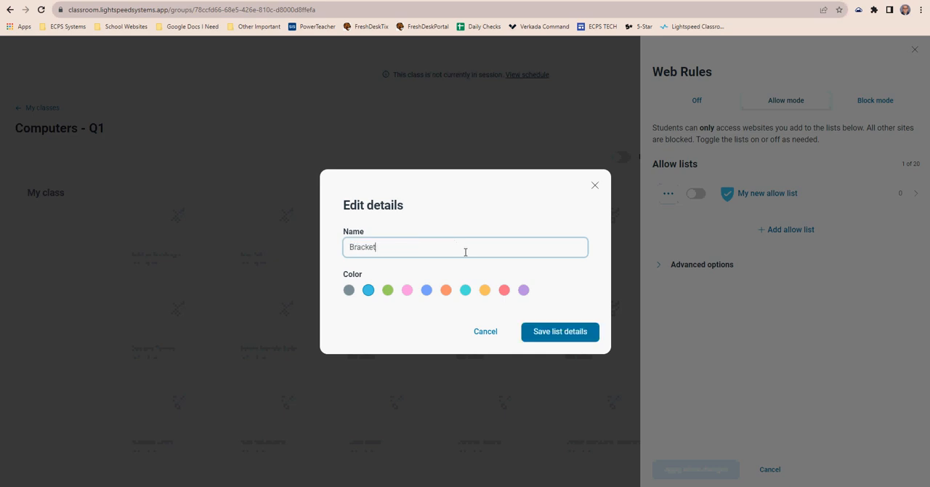
type("t")
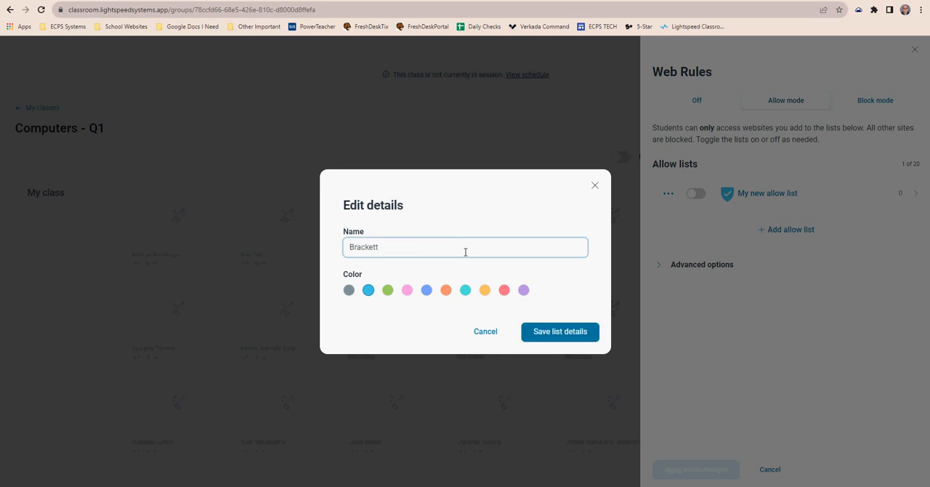
type("'s Allow")
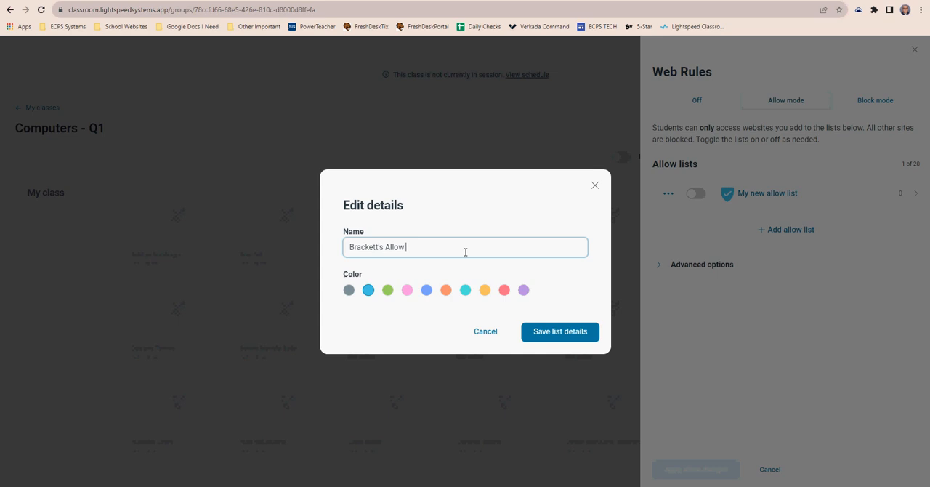
type("List")
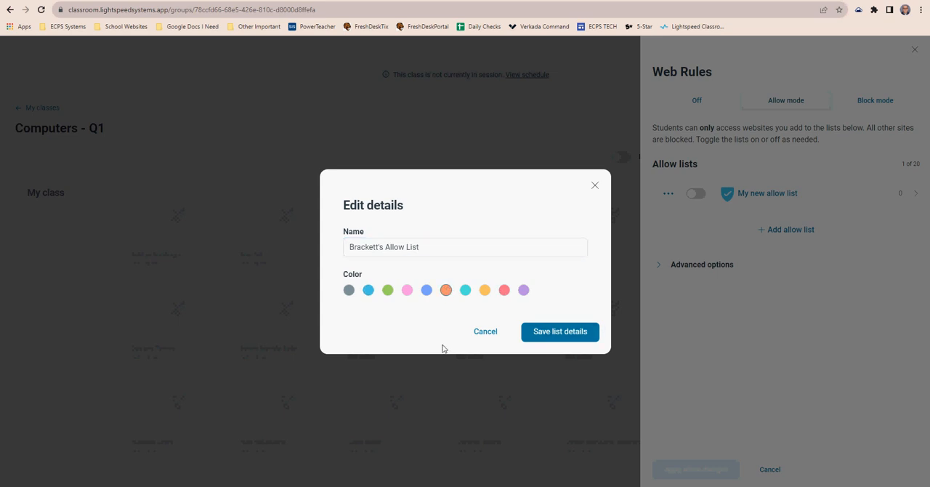
left_click(559, 332)
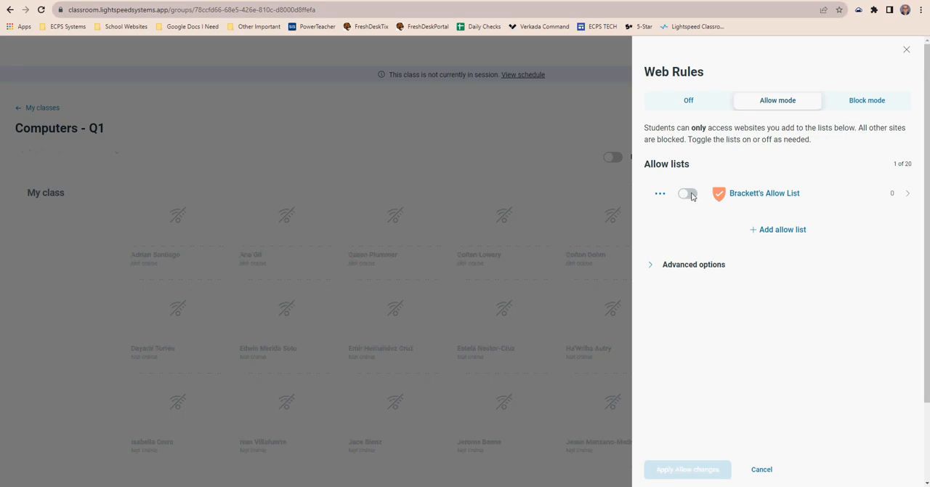
mouse_move(677, 216)
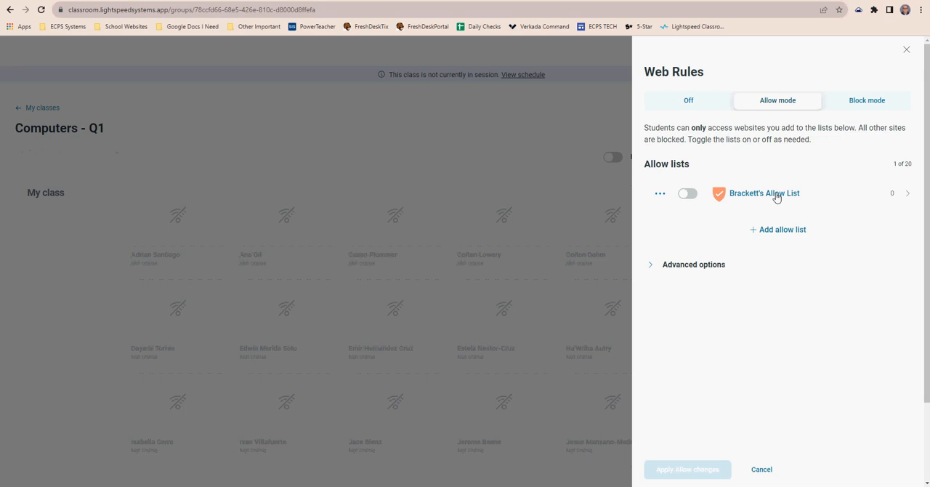
Step: Open Brackett's Allow List and bring up its empty website URL entry box (0/100)
left_click(764, 192)
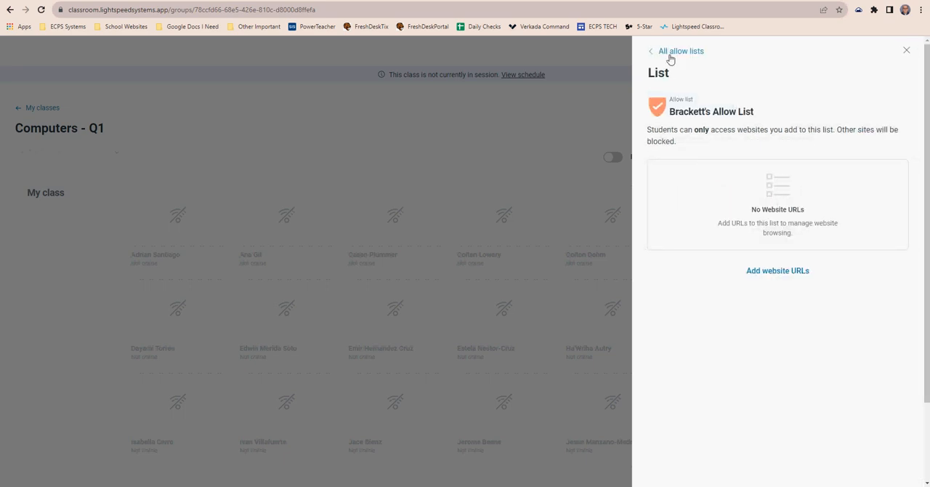
left_click(681, 51)
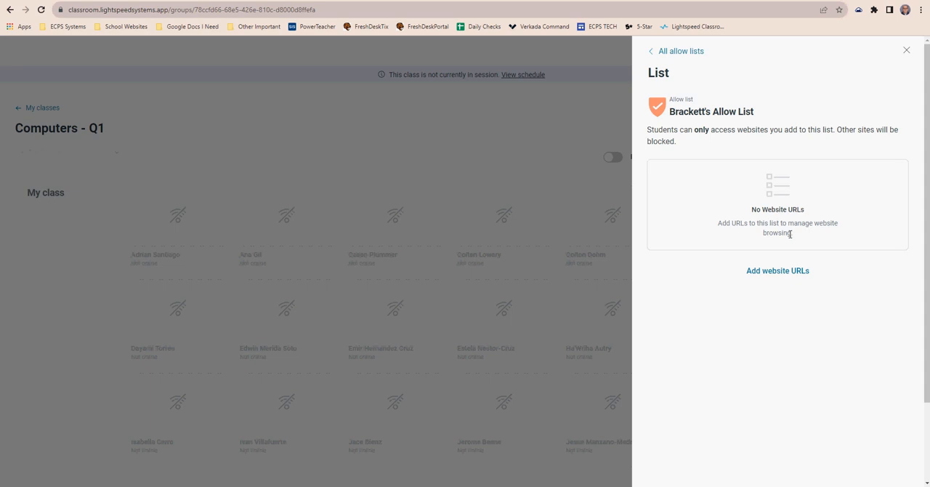
mouse_move(772, 277)
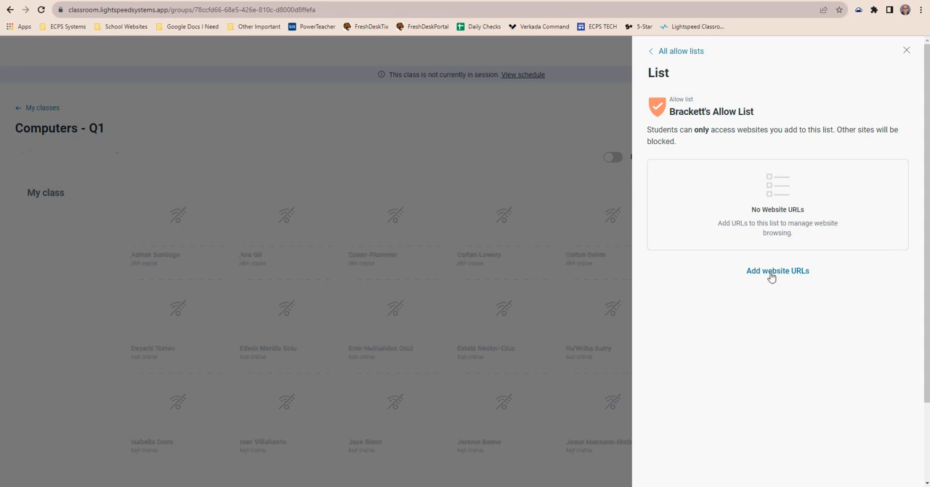
left_click(777, 270)
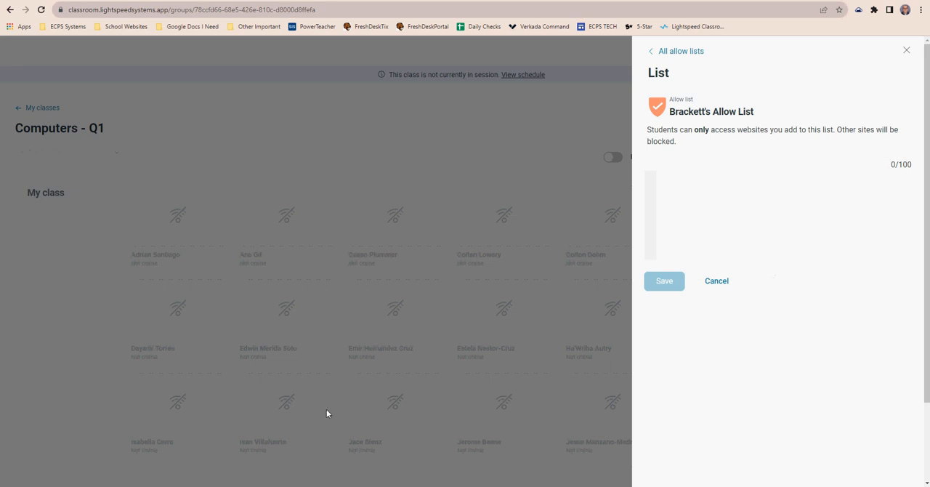
Step: Copy all sites from allow_list.txt in Notepad into Brackett's Allow List and save 43 sites
key("alt+tab")
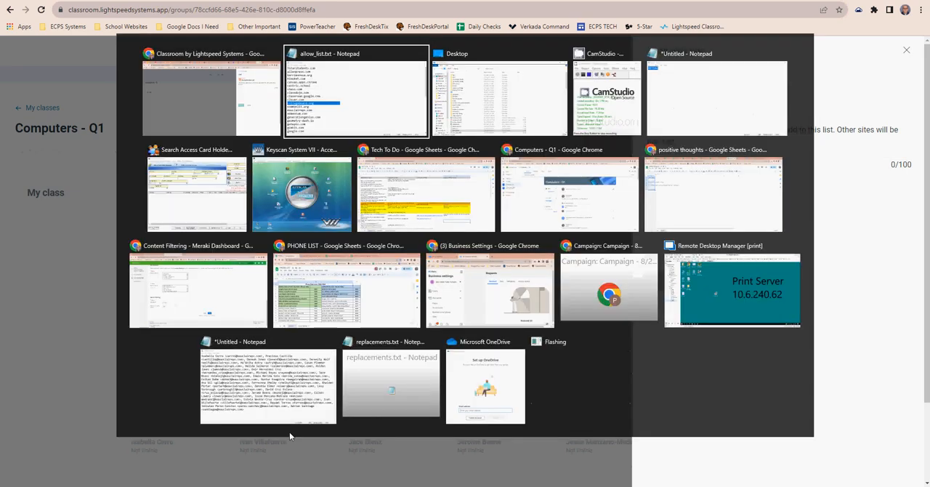
left_click(356, 91)
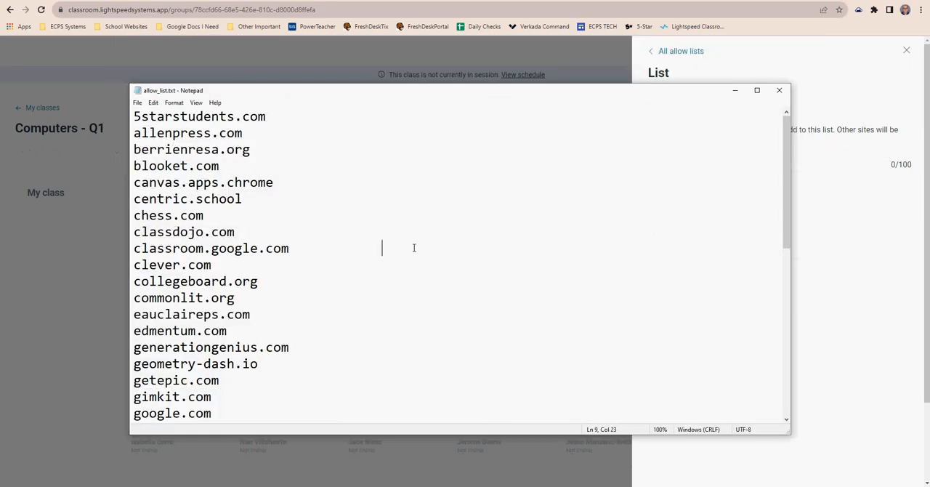
key("ctrl+a")
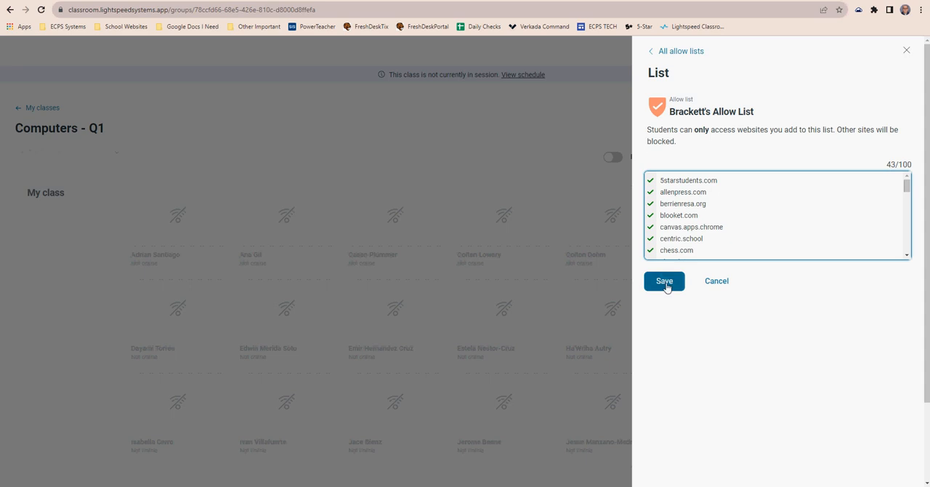
left_click(664, 281)
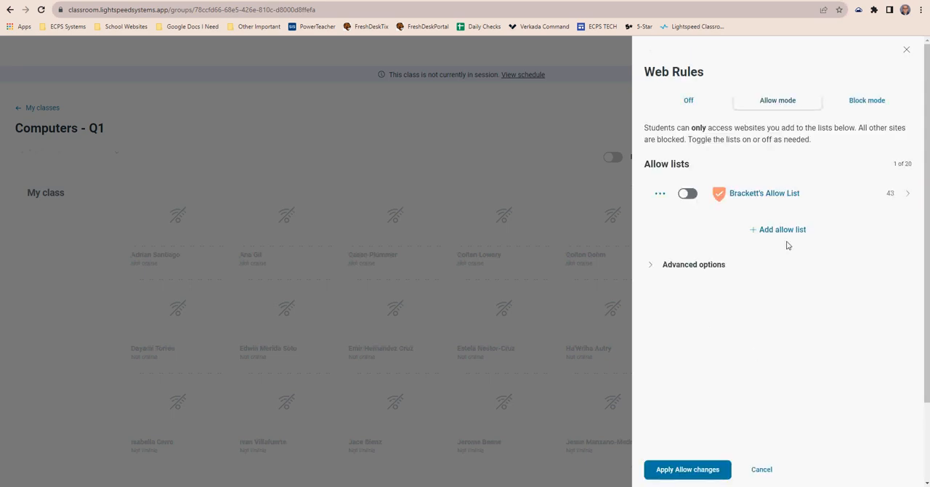
mouse_move(812, 205)
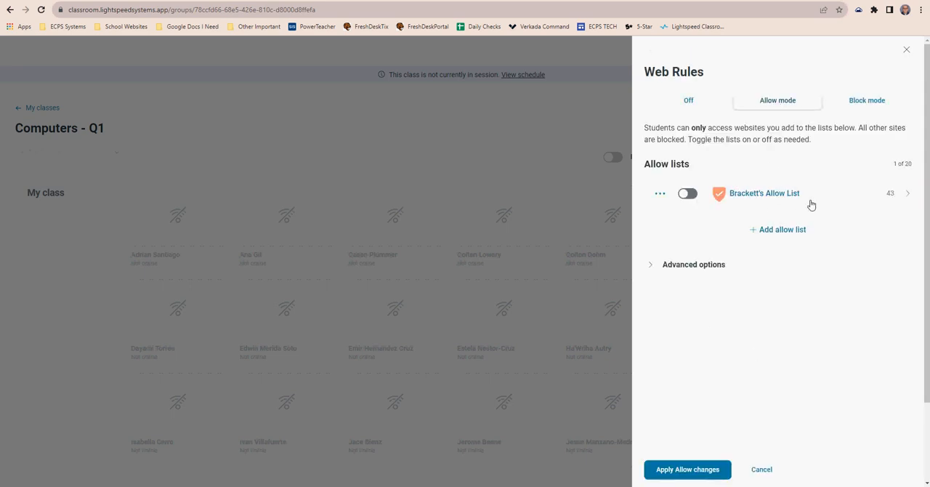
Step: Apply Allow mode to Computers - Q1 with Brackett's Allow List switched on
left_click(687, 194)
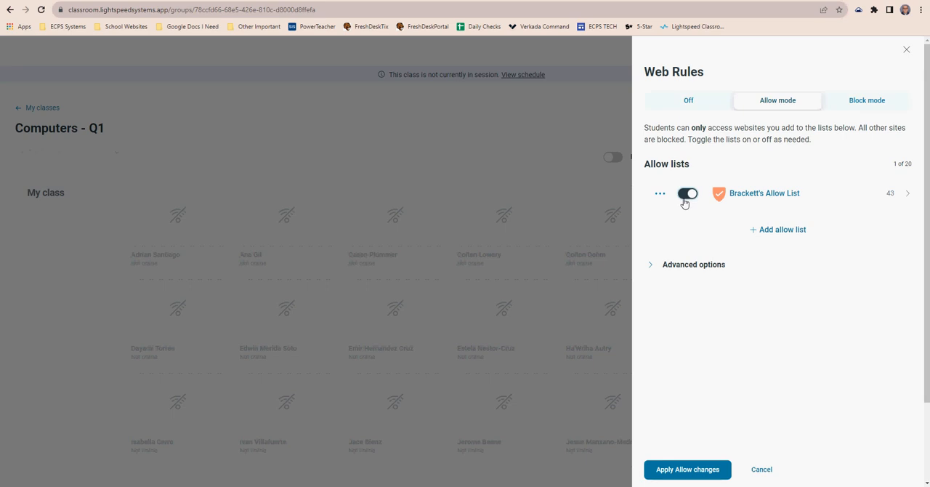
left_click(686, 193)
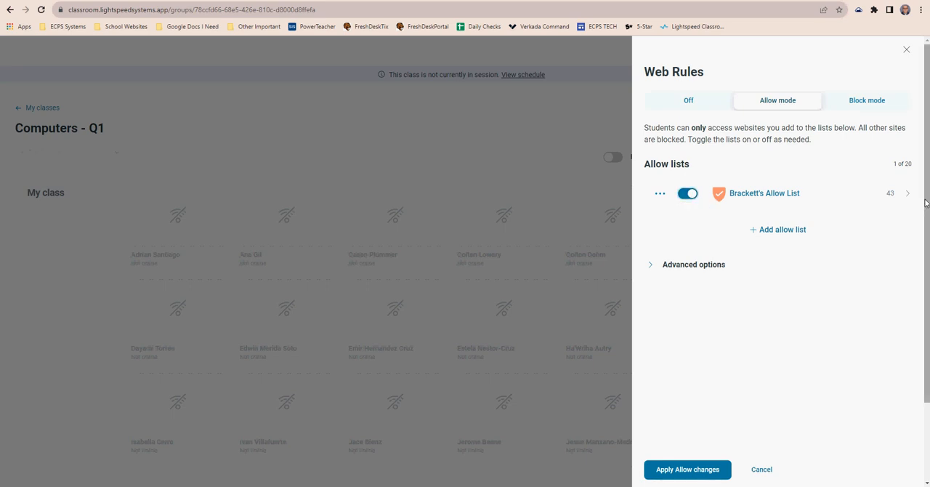
left_click(687, 193)
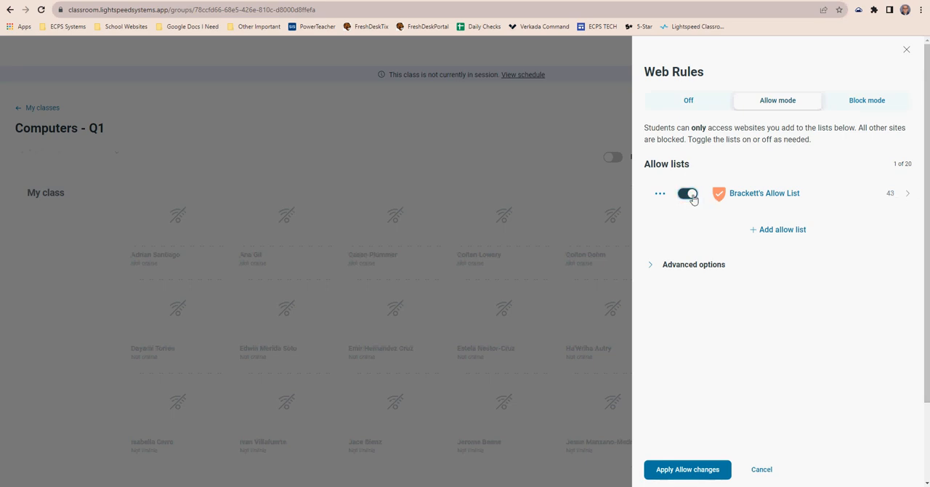
left_click(686, 193)
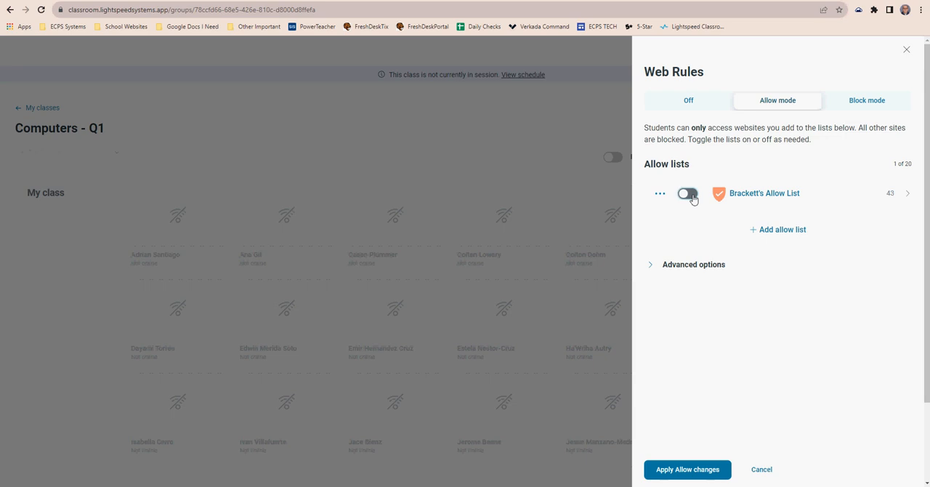
left_click(687, 193)
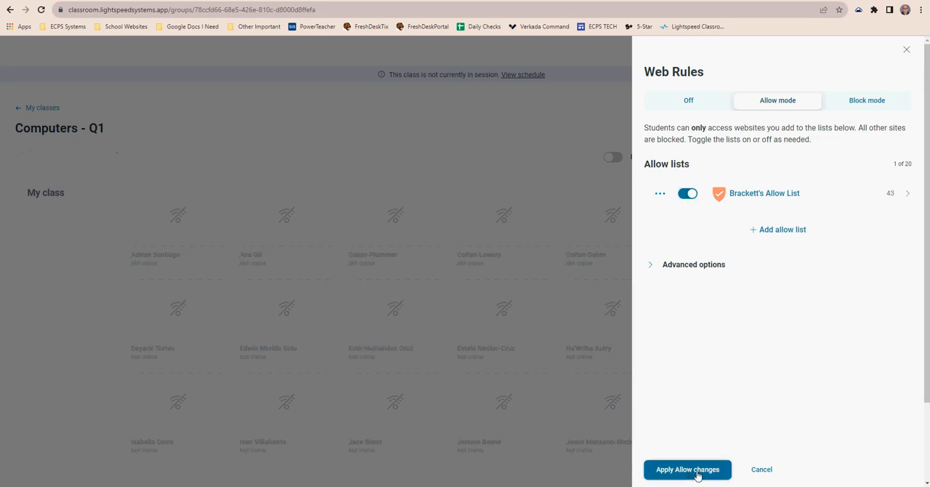
left_click(687, 469)
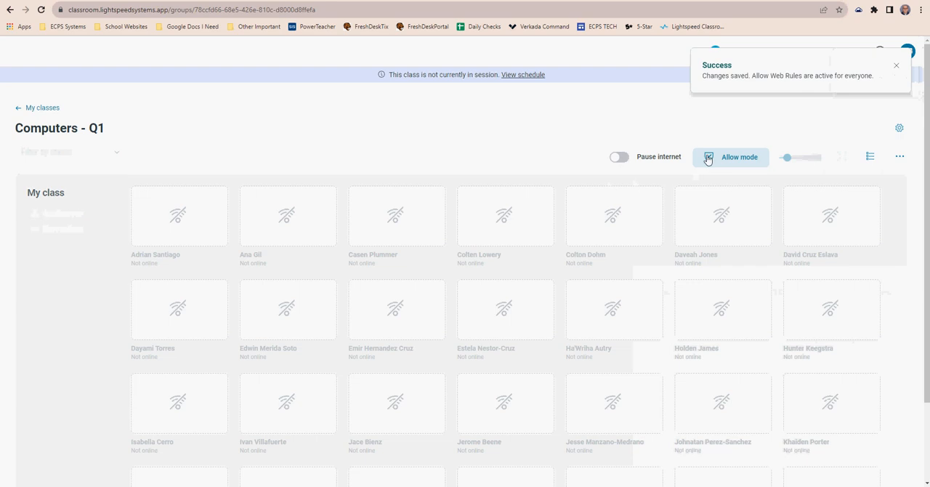
mouse_move(740, 157)
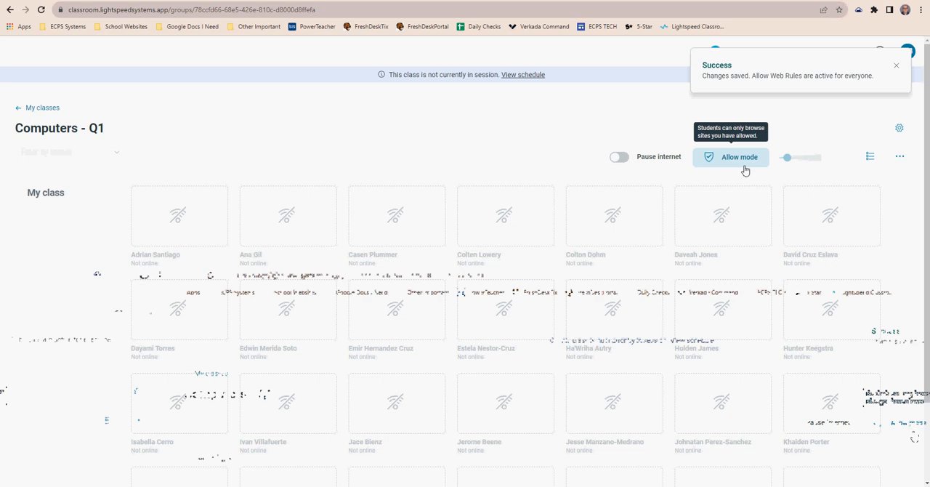
Step: Reopen Web Rules and open Brackett's Allow List showing its 43 of 100 sites
left_click(897, 66)
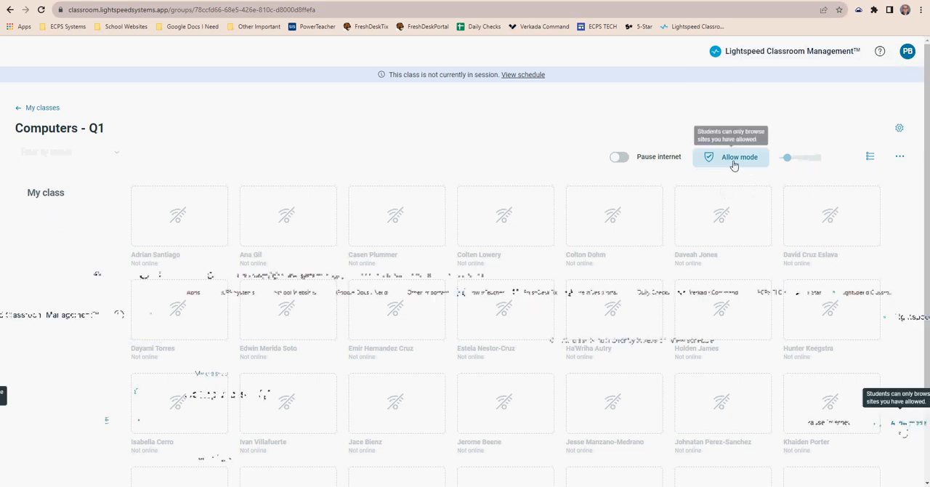
left_click(739, 157)
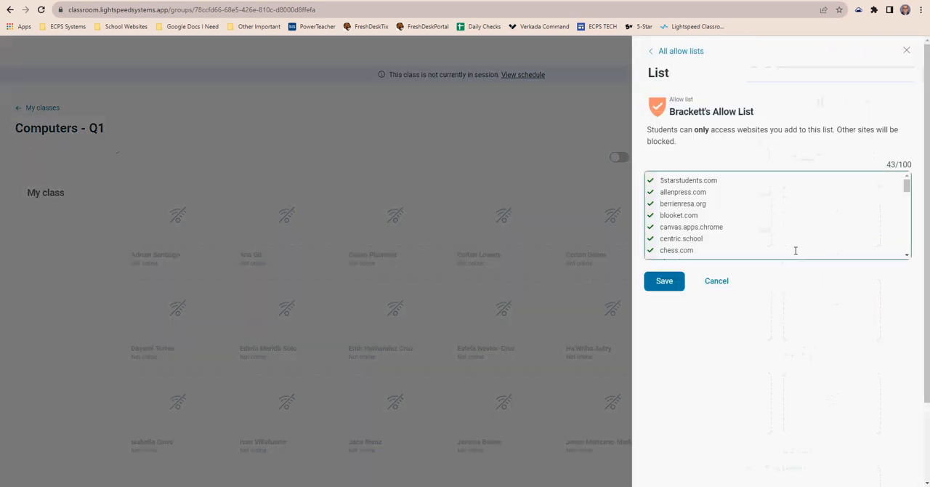
Step: Scroll through Brackett's 43 sites down to ytimg.com, then cancel back to Web Rules unchanged
scroll("down", 3)
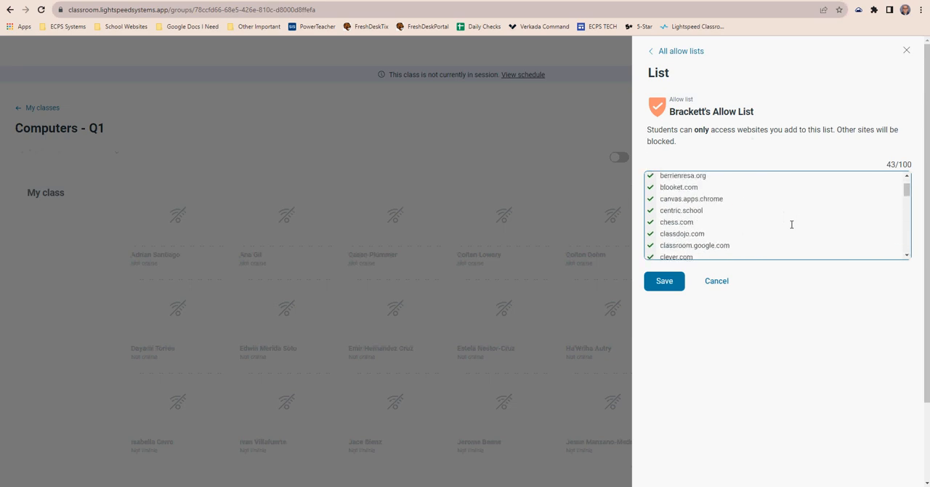
scroll("up", 3)
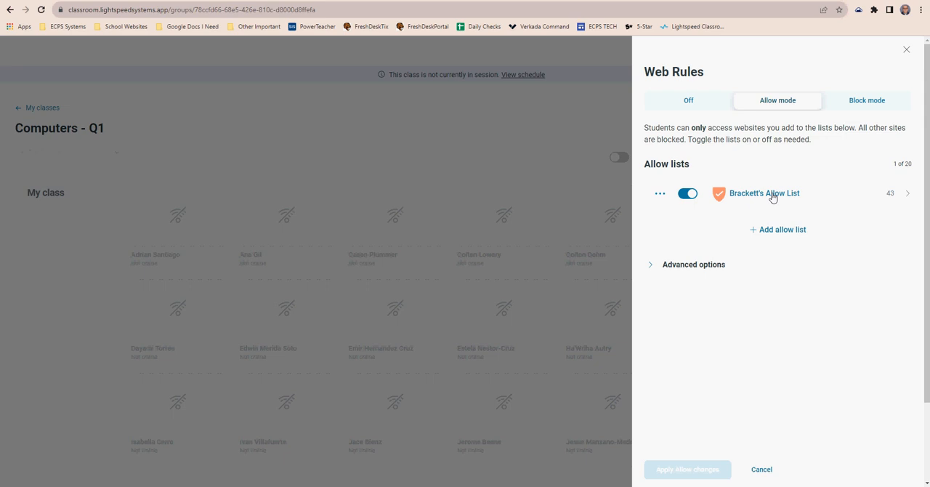
left_click(764, 192)
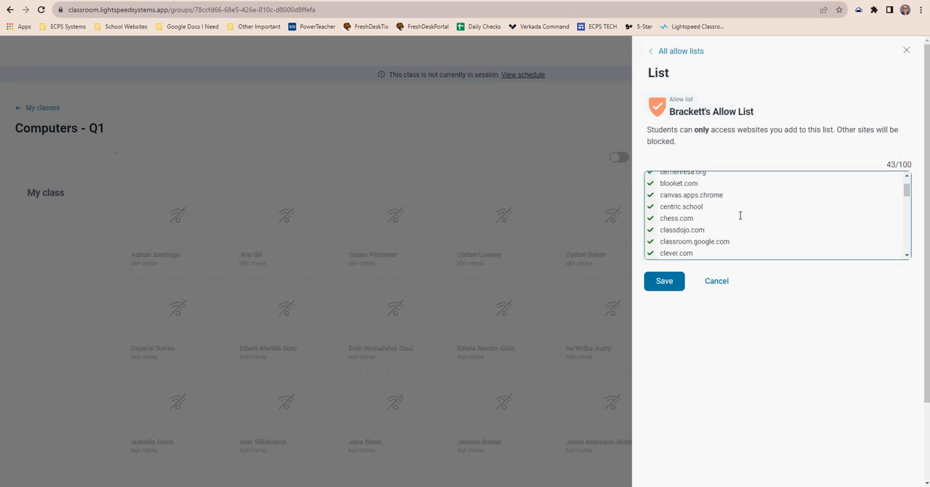
scroll("down", 3)
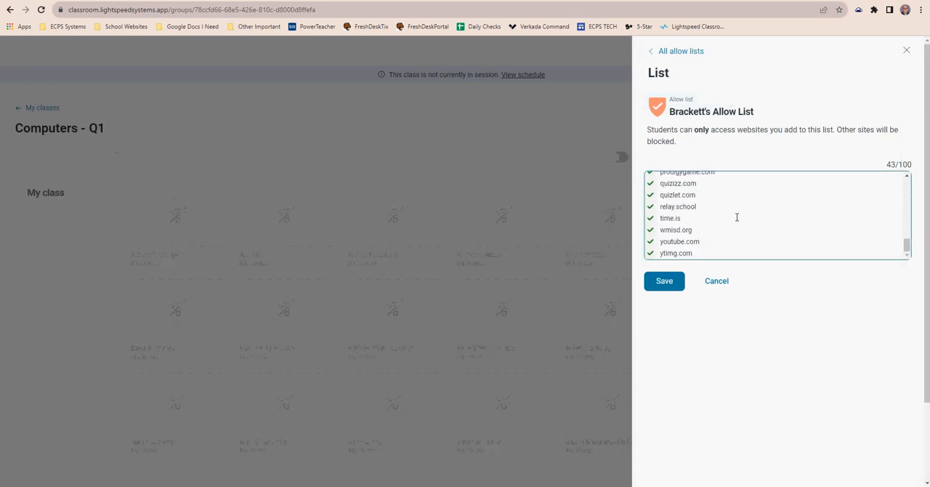
scroll("up", 3)
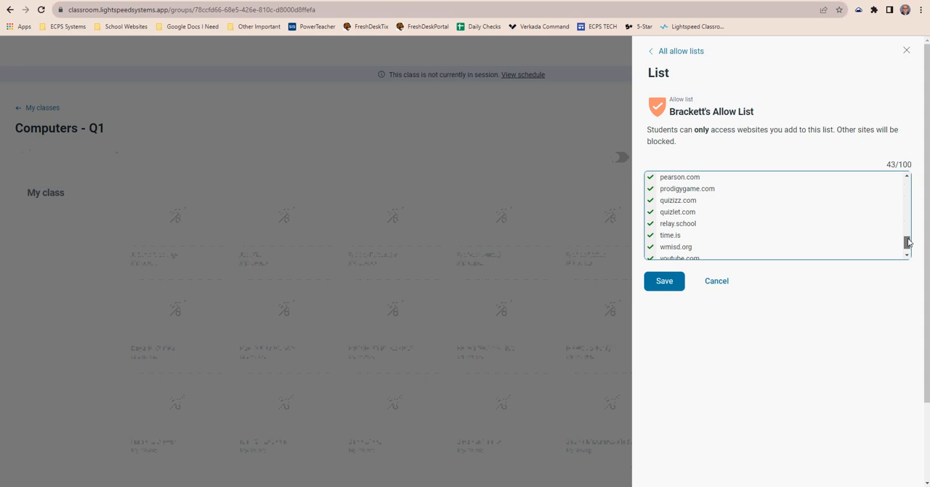
scroll("down", 3)
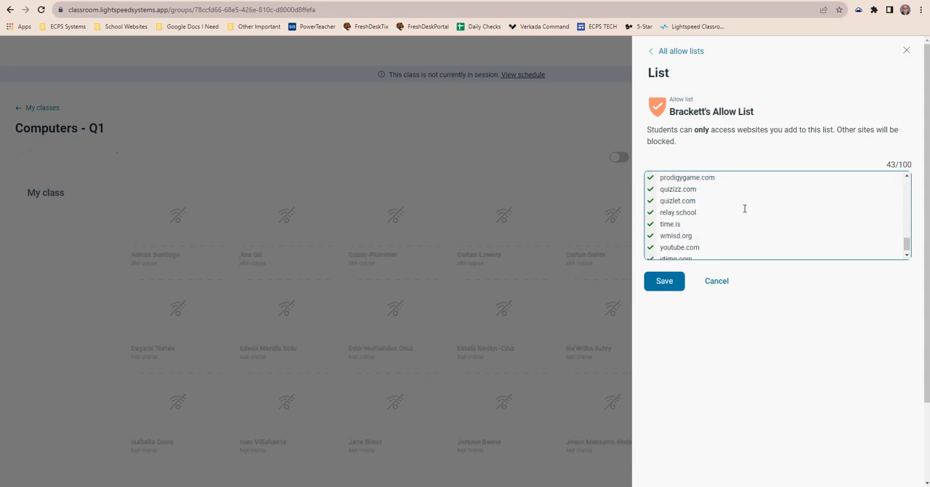
scroll("down", 3)
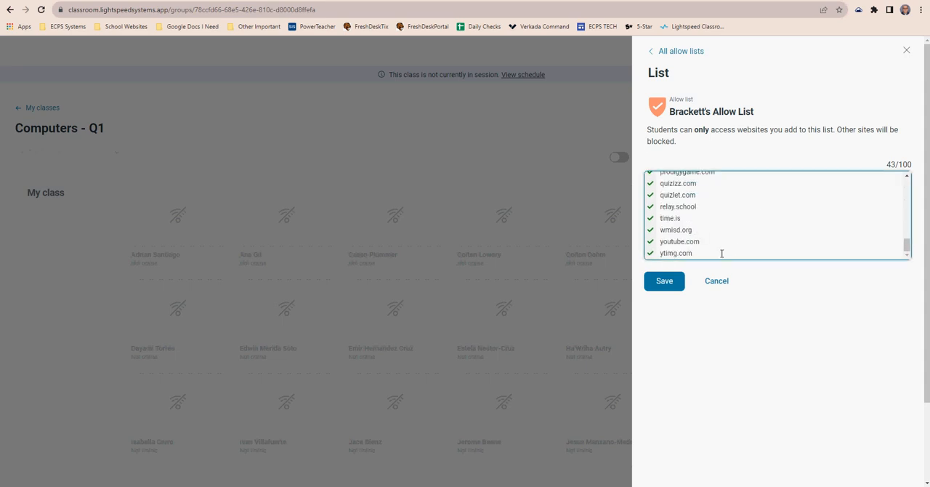
left_click(663, 281)
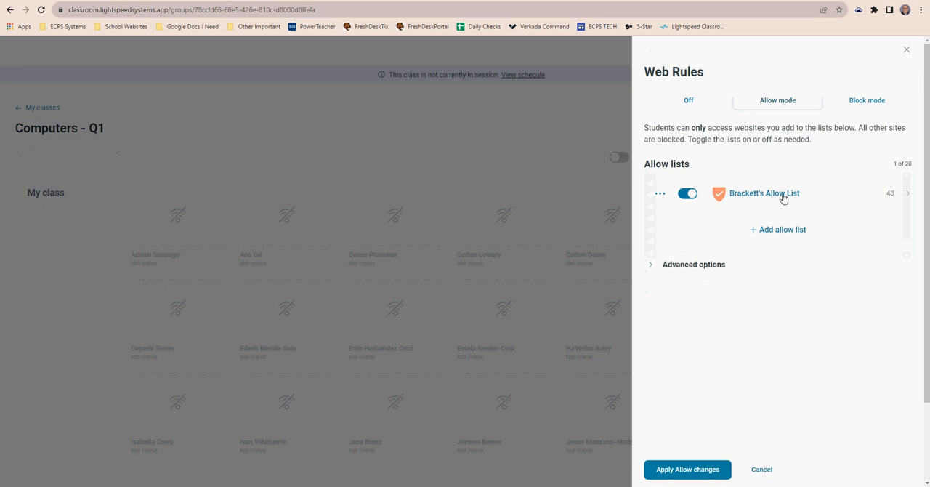
left_click(764, 193)
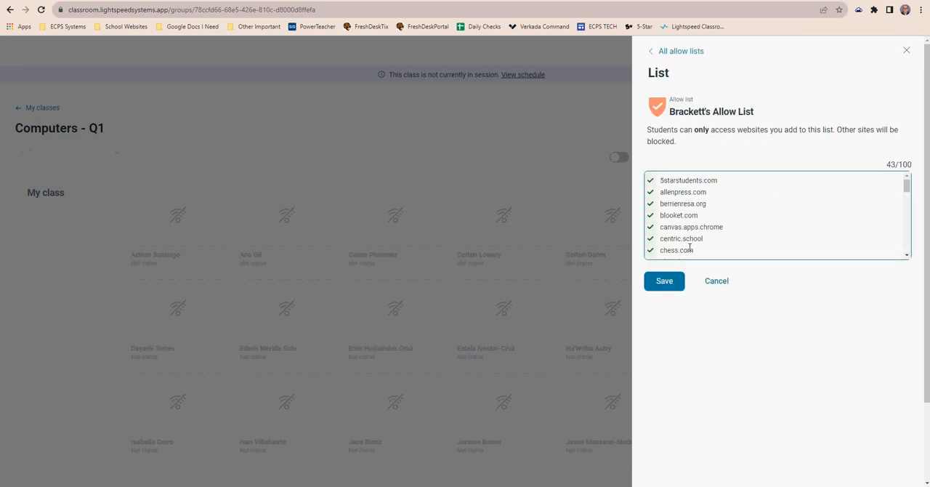
scroll("down", 3)
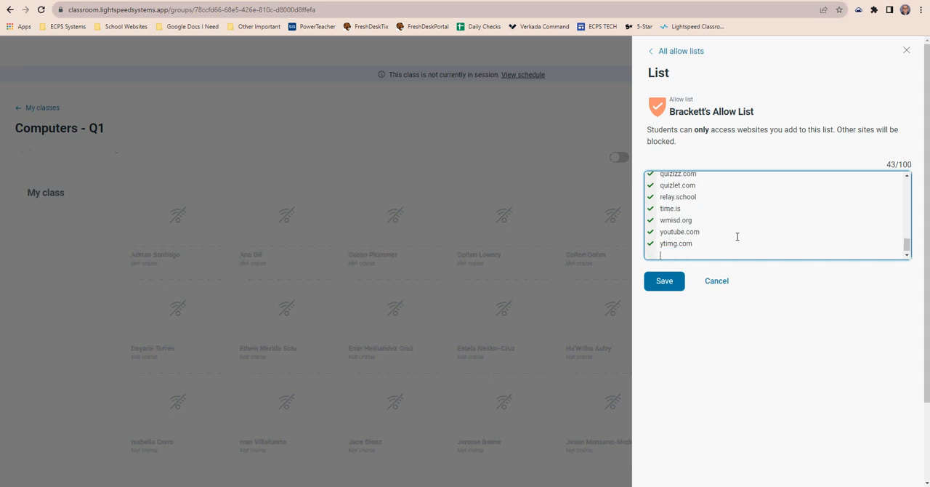
type("yahoo.com")
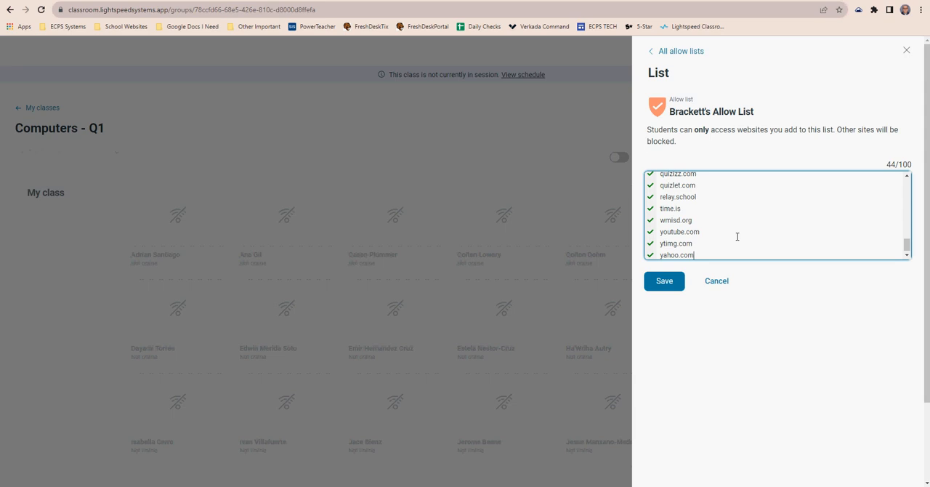
mouse_move(647, 263)
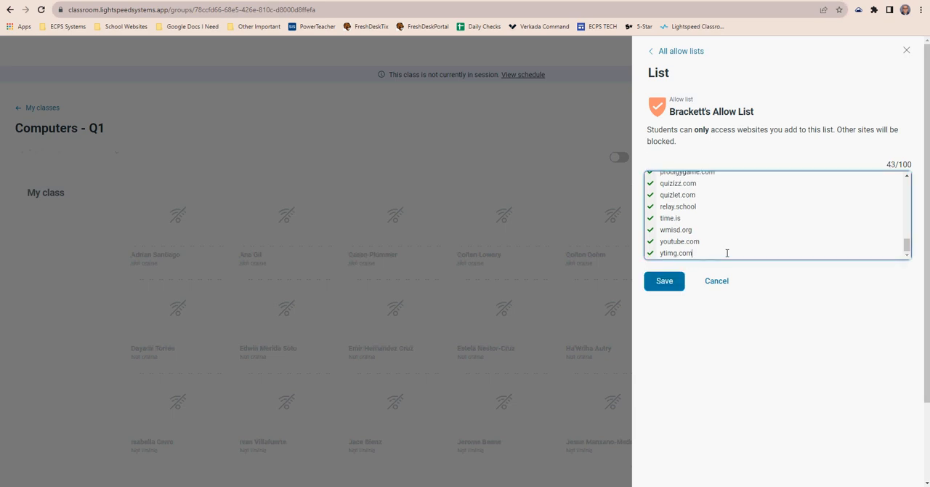
left_click(663, 281)
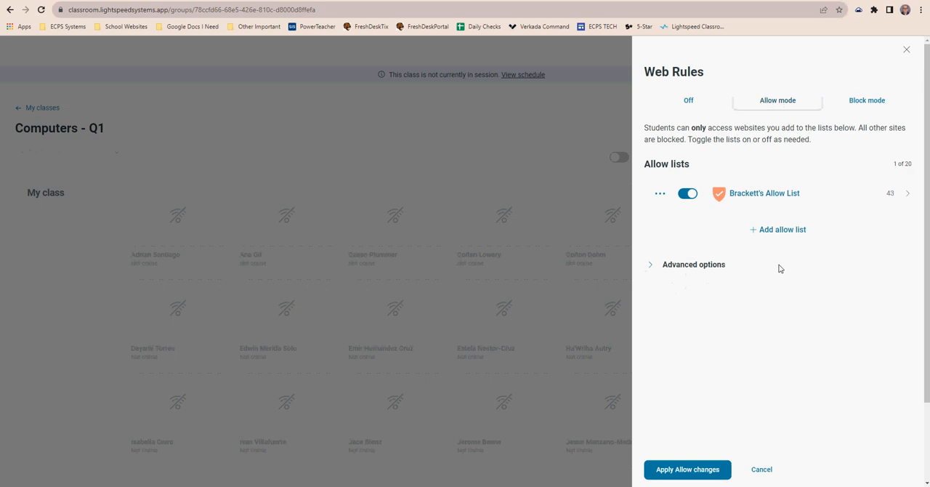
Step: Append cnn.com to the end of Brackett's Allow List, making 44 sites, and apply
left_click(764, 192)
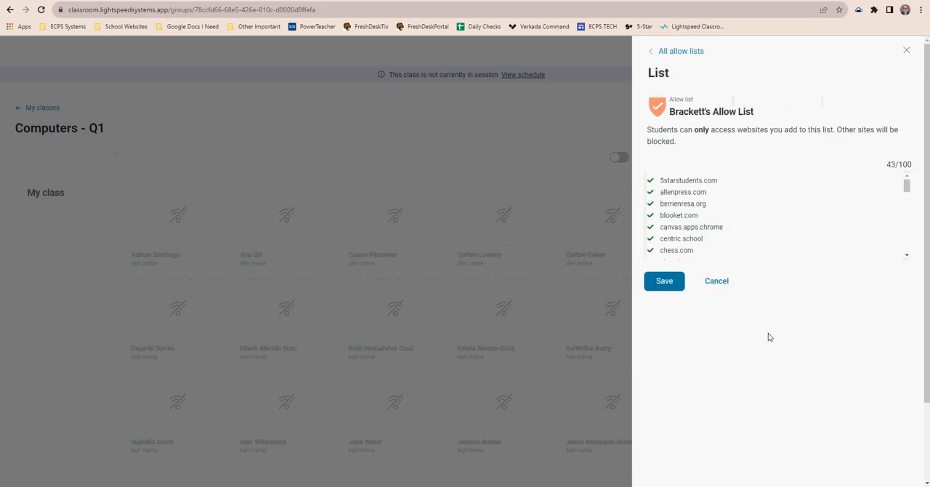
scroll("down", 3)
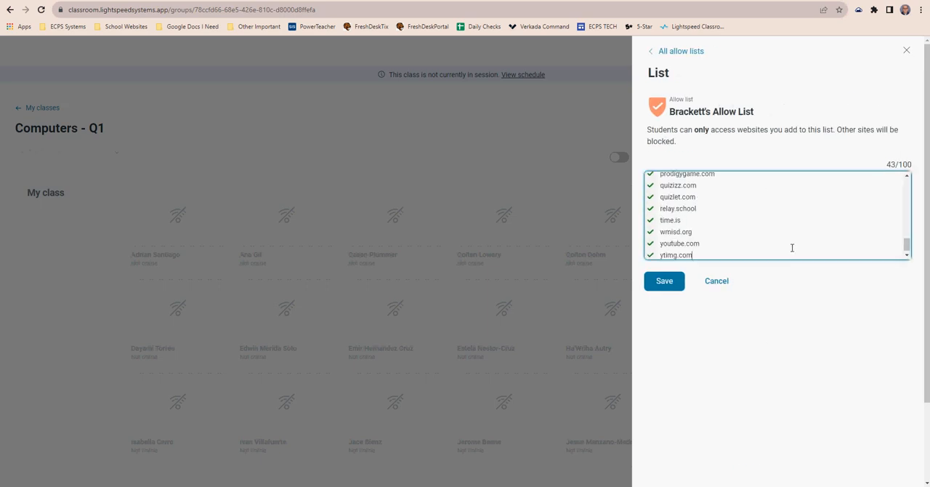
scroll("down", 3)
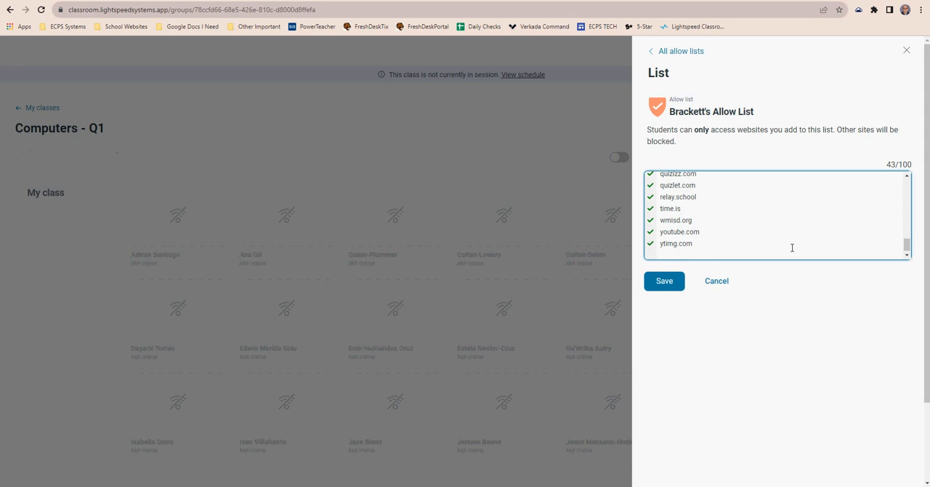
type("cnn.com")
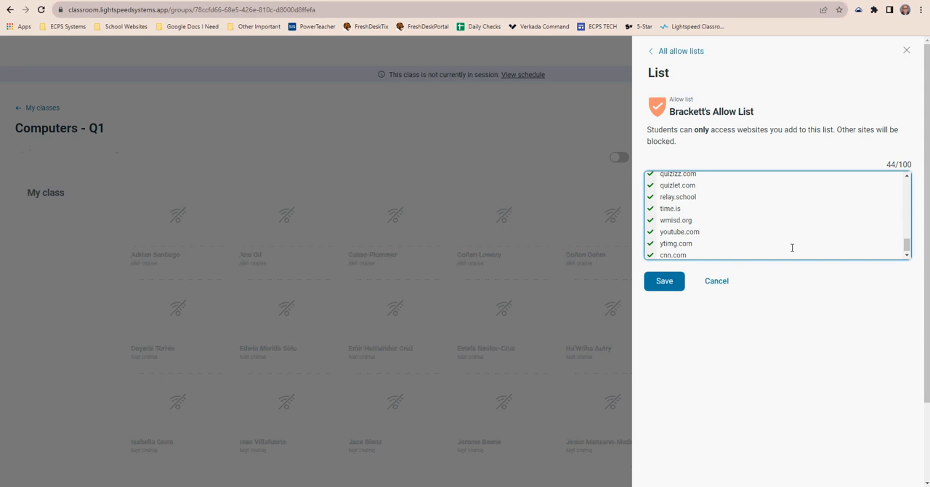
mouse_move(716, 281)
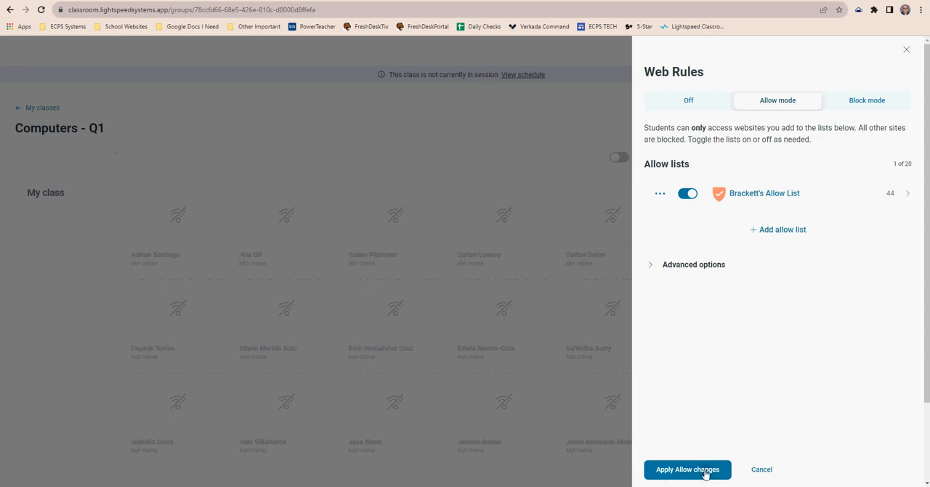
left_click(687, 469)
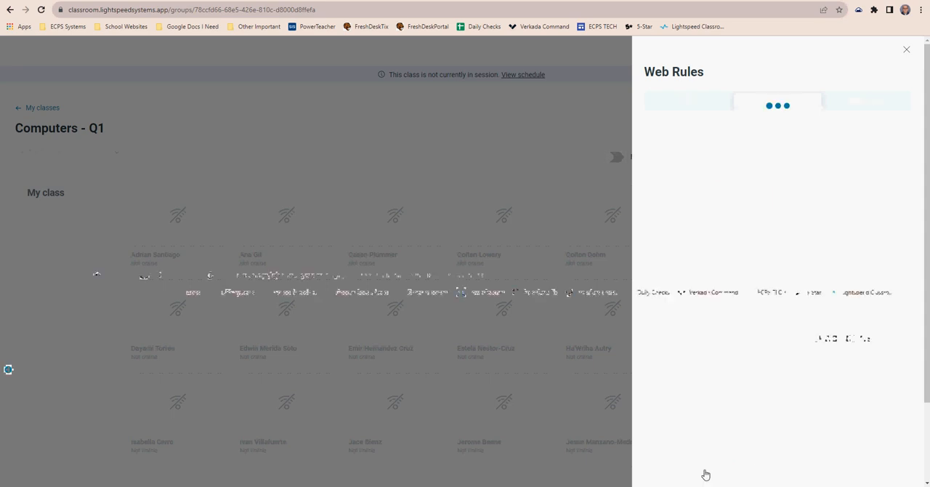